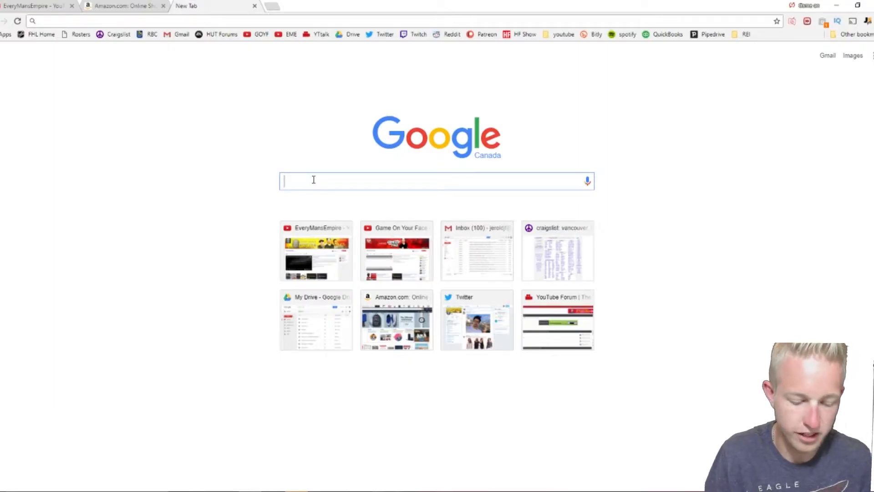
Search Google for 'amazon best sellers home improvement' using the address-bar suggestion.
text(amazon)
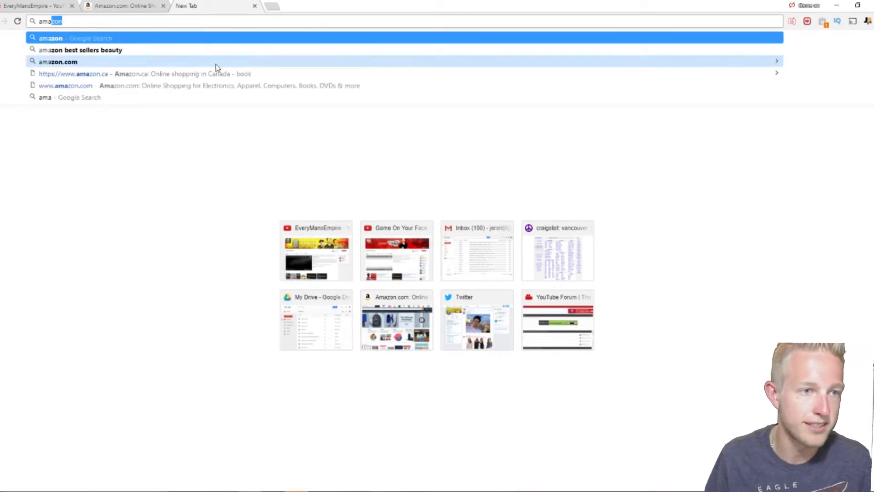
click(81, 49)
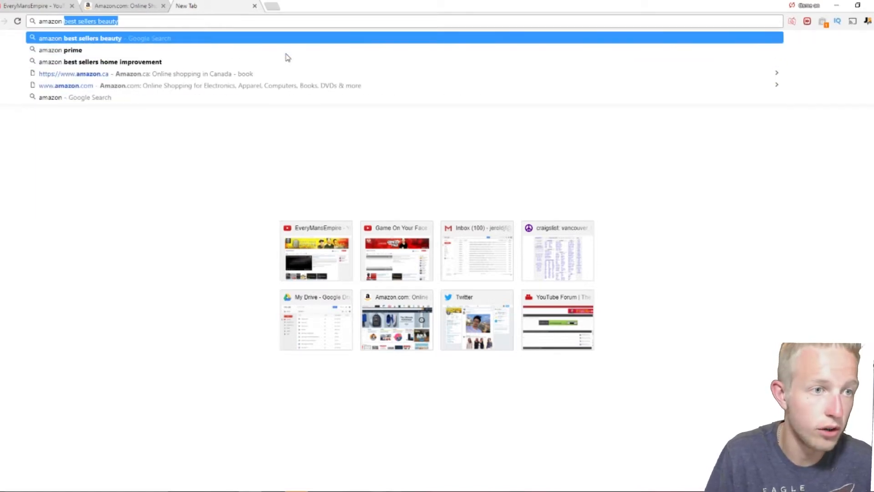
mouse_move(165, 62)
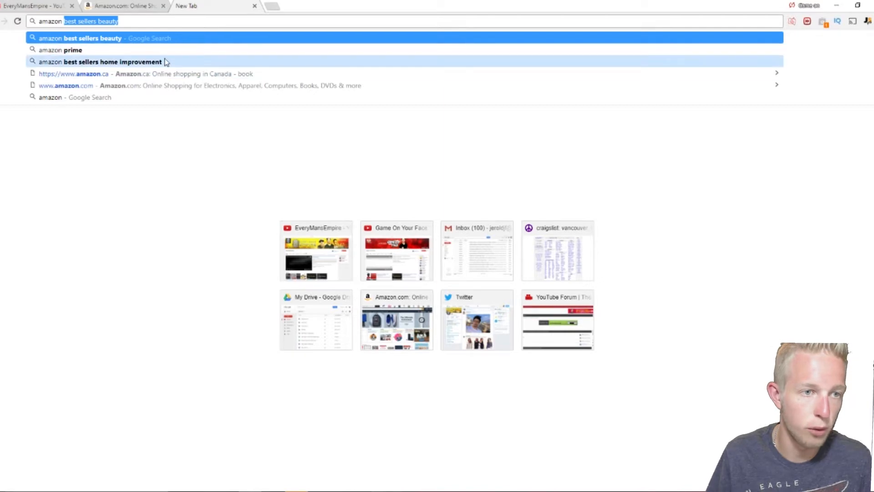
click(100, 62)
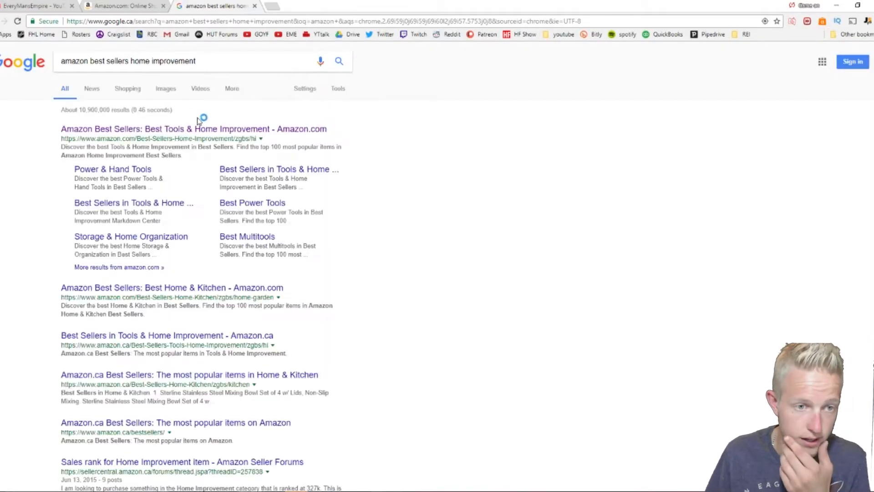
Open and scroll Amazon's Tools & Home Improvement Best Sellers page.
click(194, 129)
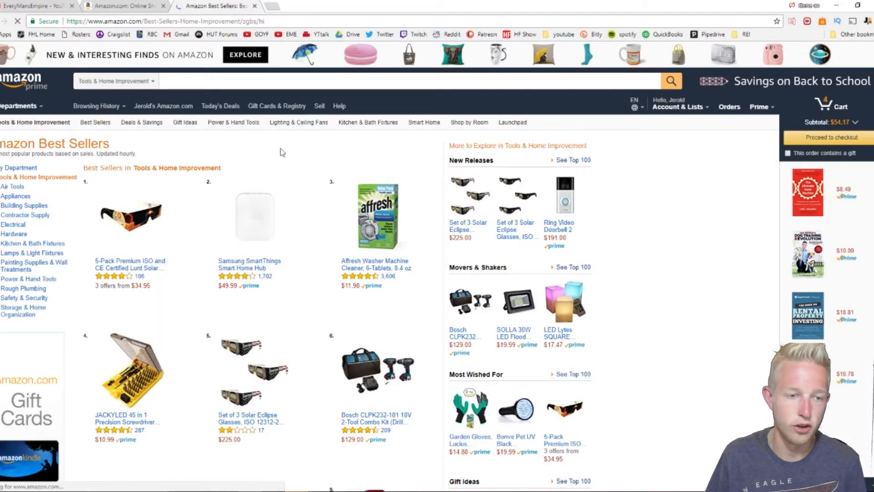
scroll(down, 3)
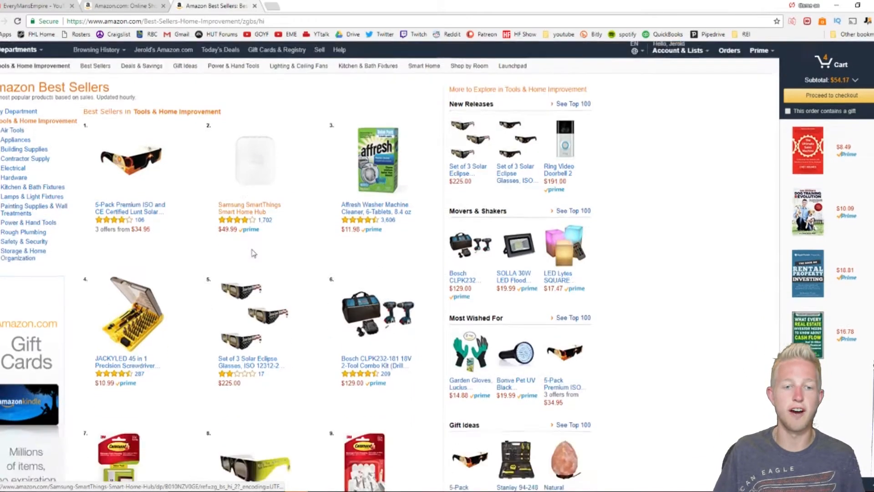
scroll(down, 3)
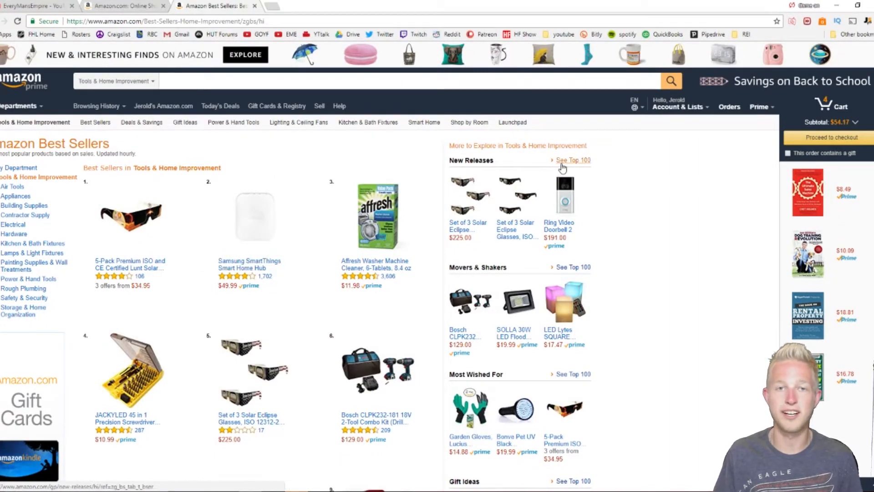
Browse the top 100 Hot New Releases in Tools & Home Improvement.
click(572, 159)
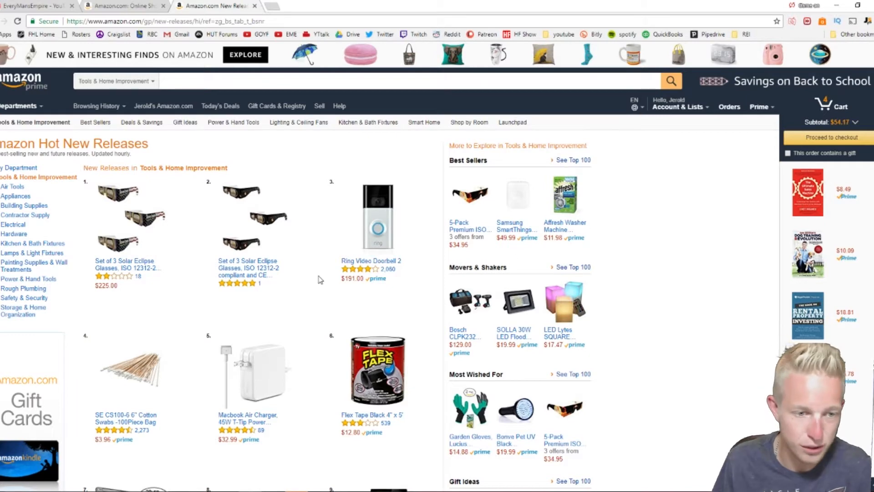
scroll(down, 3)
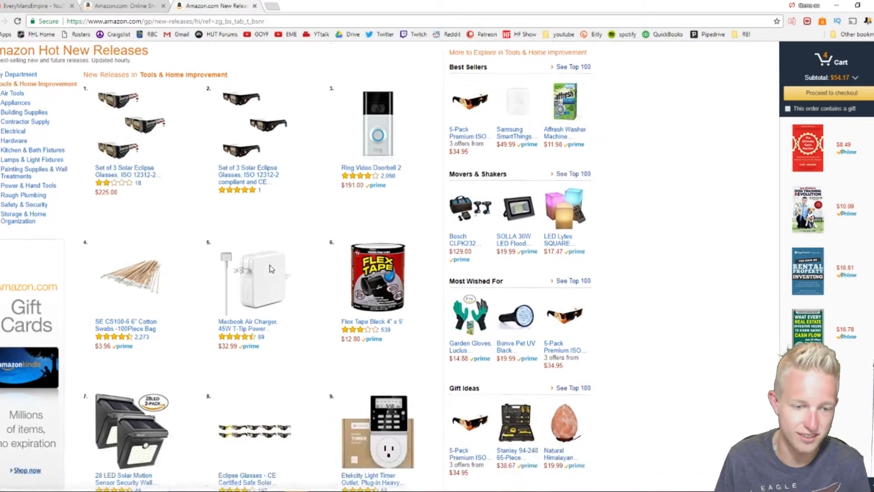
scroll(down, 3)
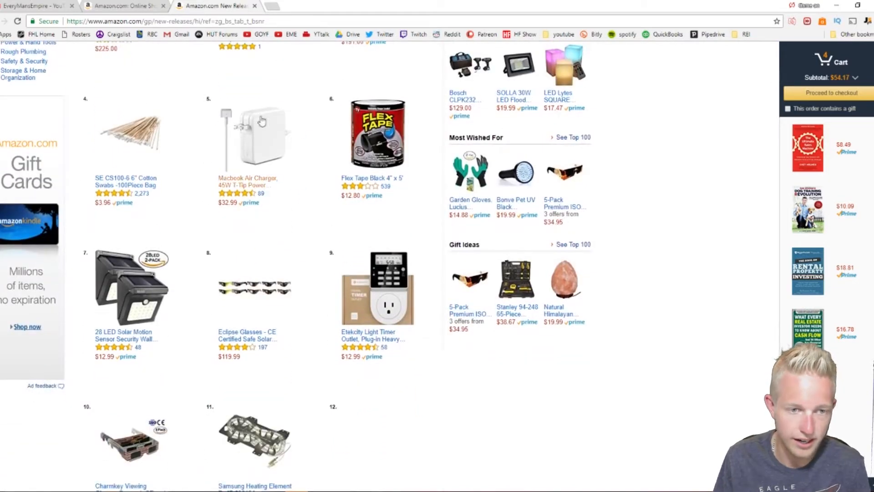
scroll(down, 3)
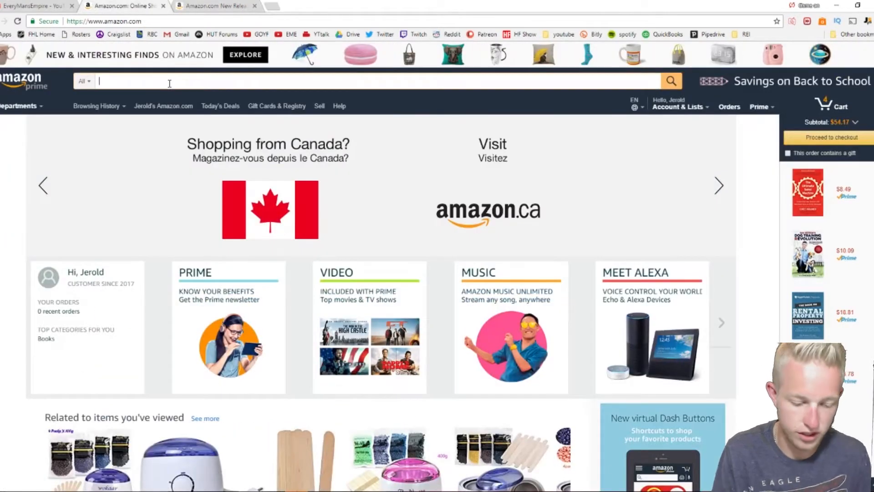
Search Amazon for '28 led solar motion sensor light' and run Jungle Scout Pro on the results.
text(28 led)
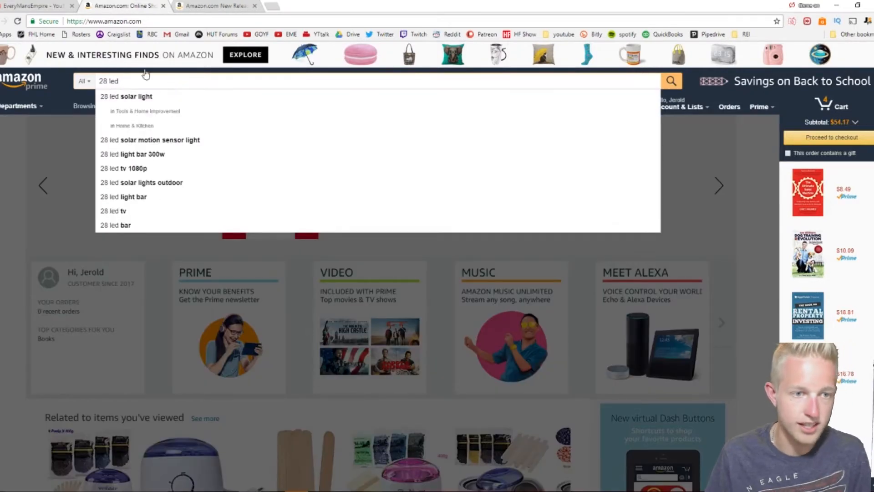
click(150, 140)
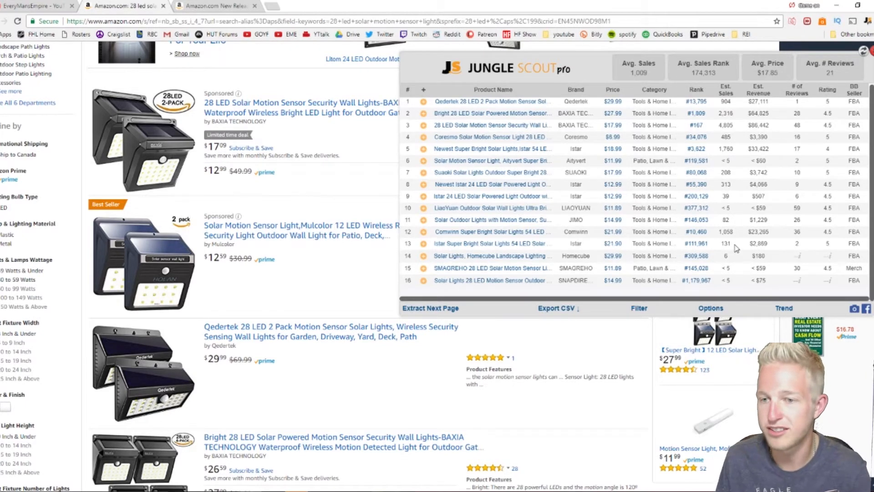
mouse_move(781, 155)
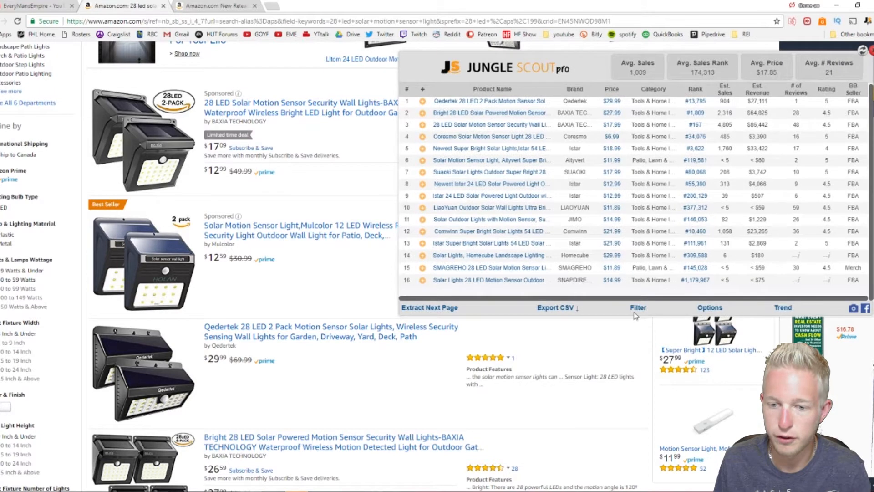
click(638, 308)
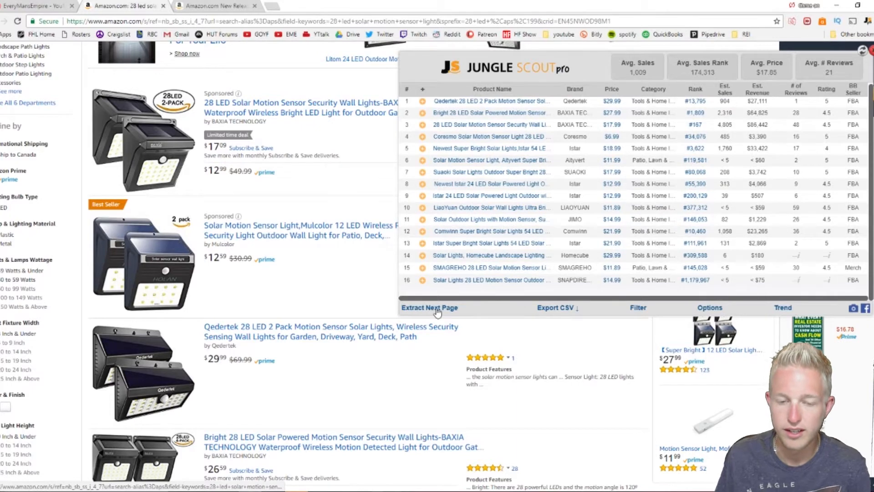
Extract the next results page, bringing average sales to 543 and average price to $24.52.
click(429, 308)
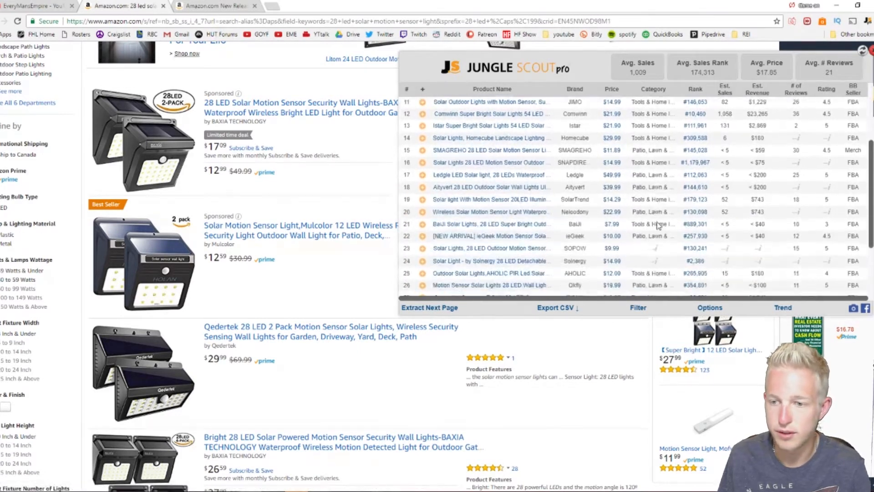
scroll(down, 3)
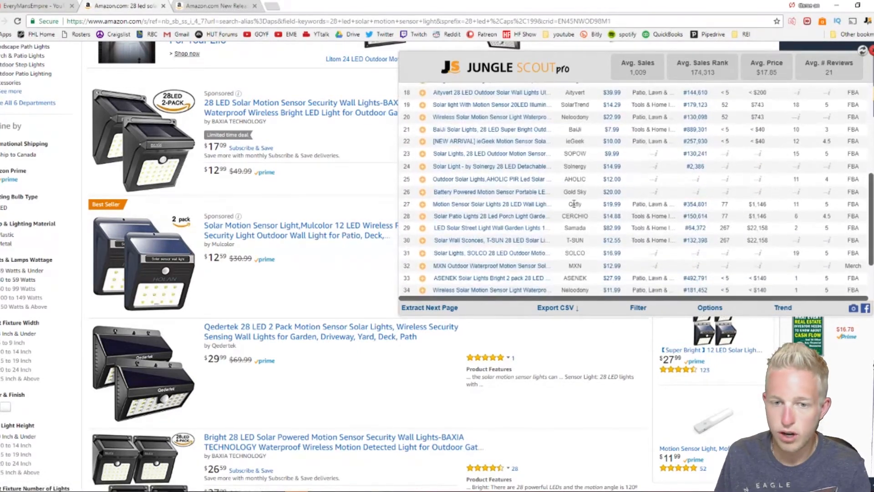
mouse_move(507, 156)
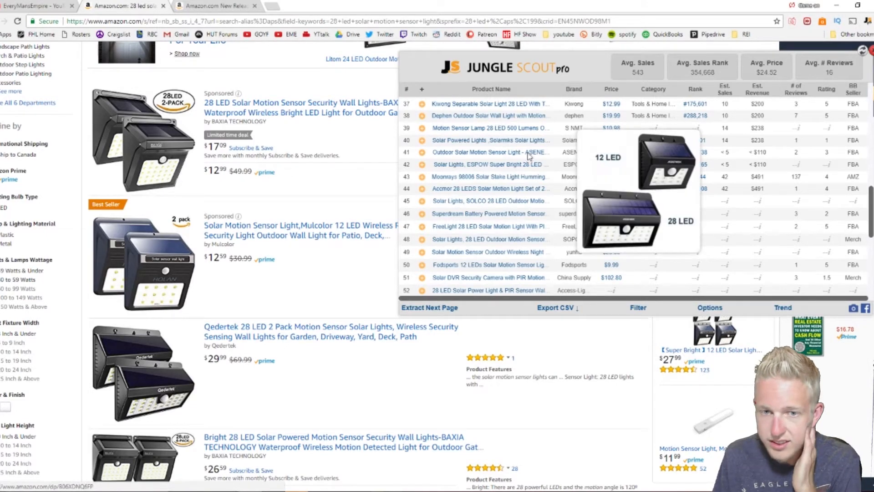
Open the ASENEK 12/28 LED outdoor solar motion sensor light listing, priced $21.99.
click(474, 152)
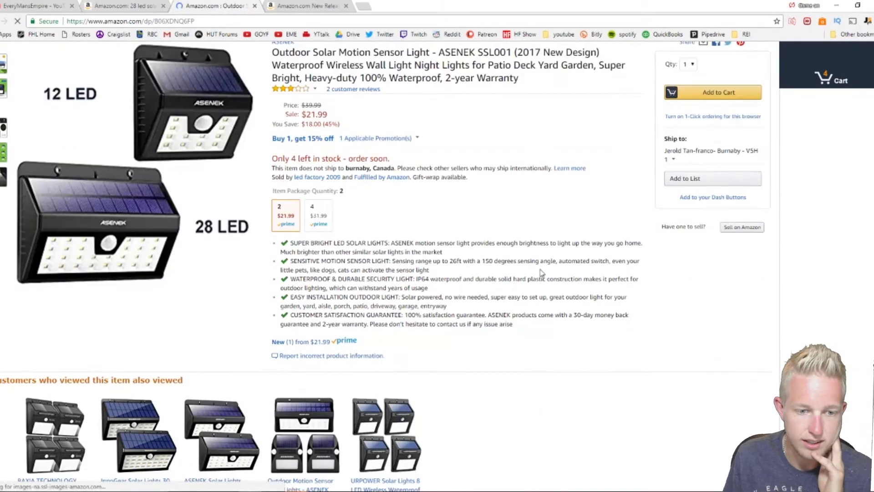
mouse_move(458, 334)
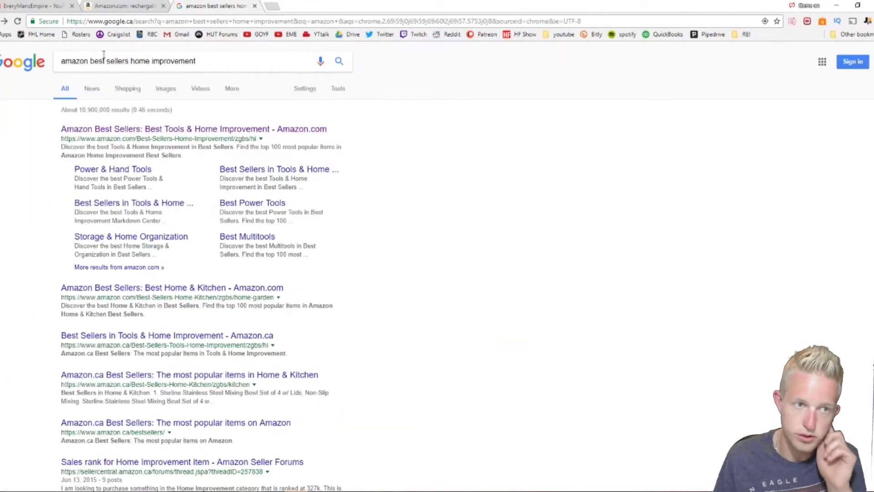
Search Google for Amazon best sellers and open the Beauty & Personal Care best sellers.
click(128, 61)
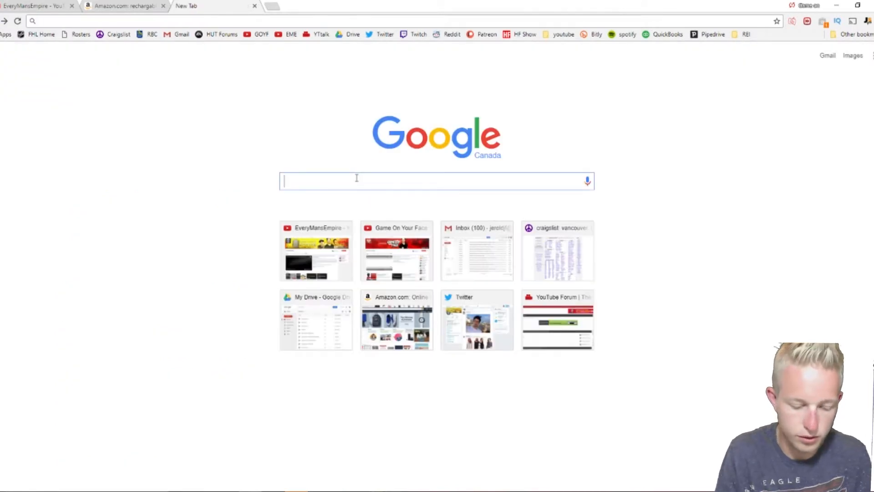
text(amazon best sellers home improvement)
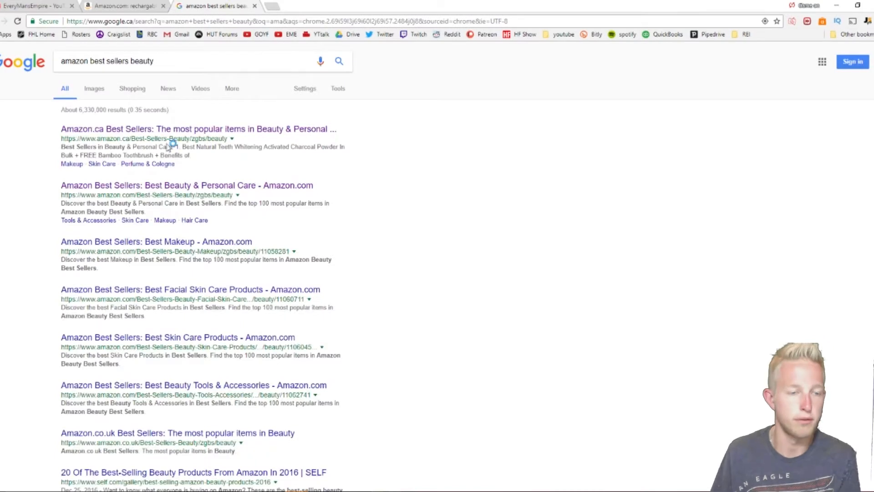
mouse_move(228, 204)
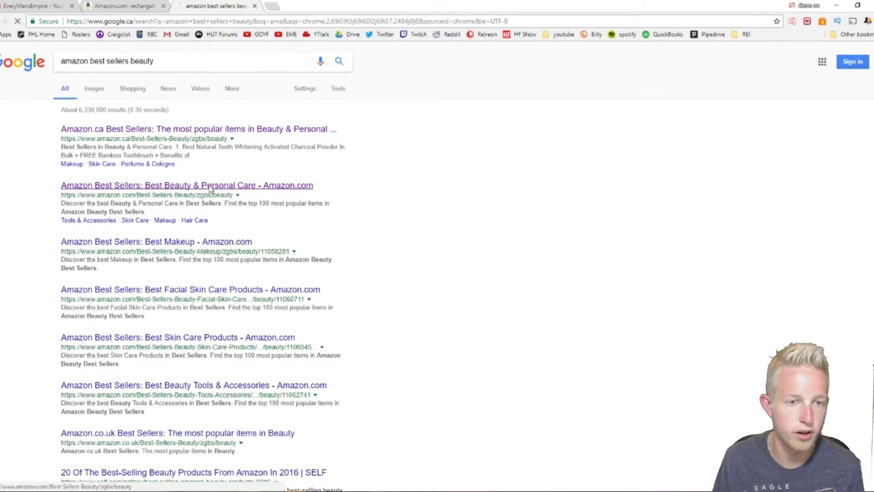
click(187, 184)
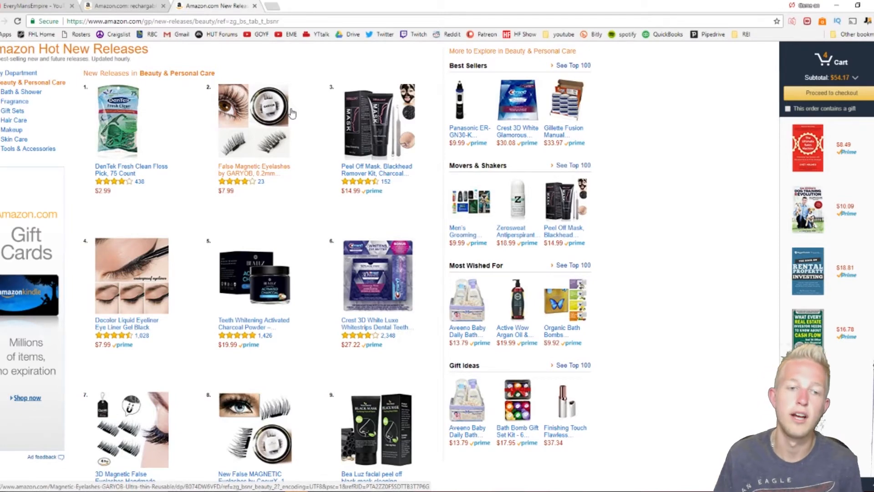
Scroll the Beauty best sellers and open the Rapid Melt hair removal waxing kit.
scroll(down, 3)
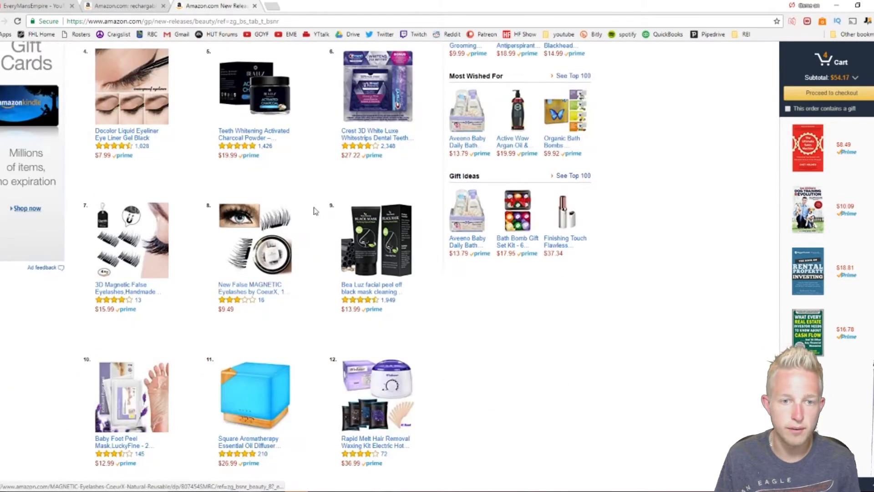
scroll(down, 3)
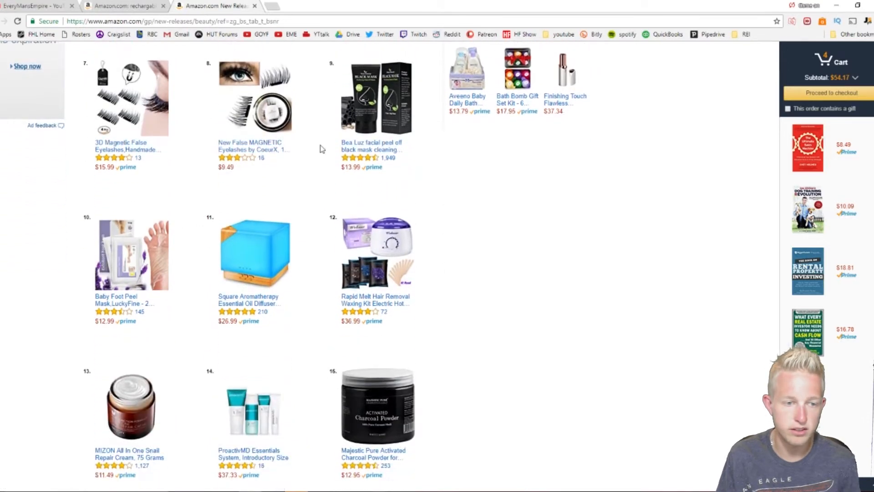
scroll(down, 3)
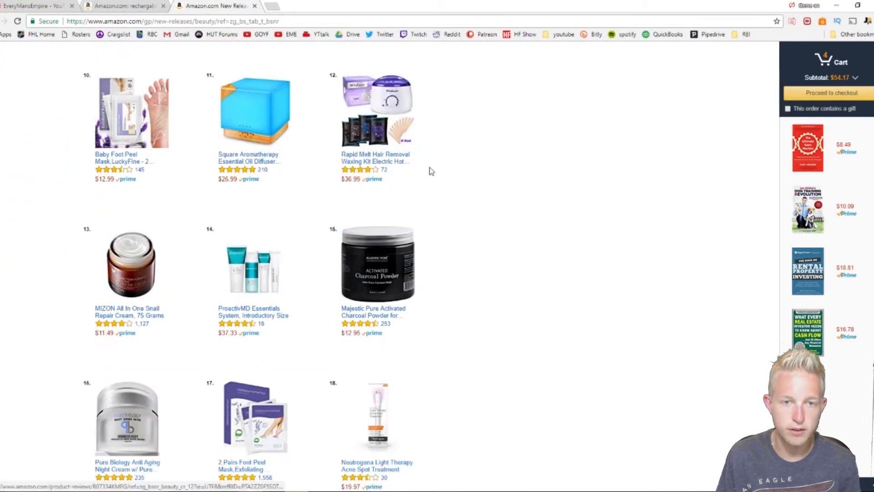
click(375, 158)
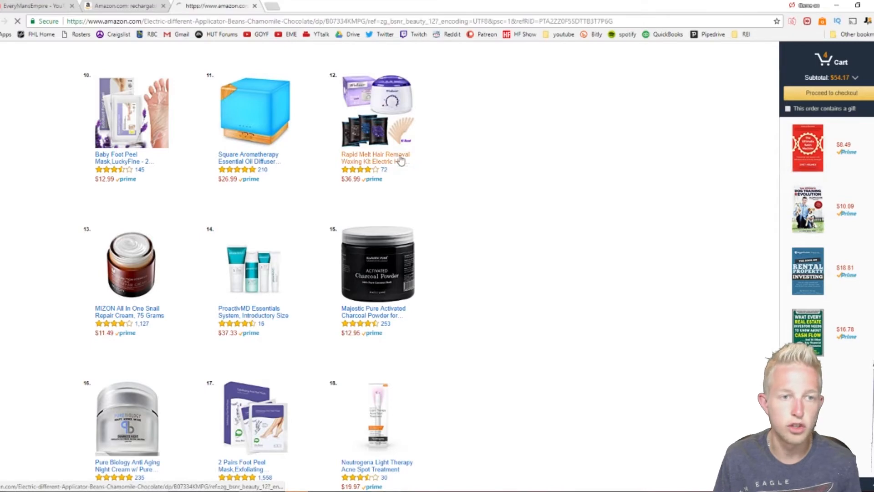
click(376, 158)
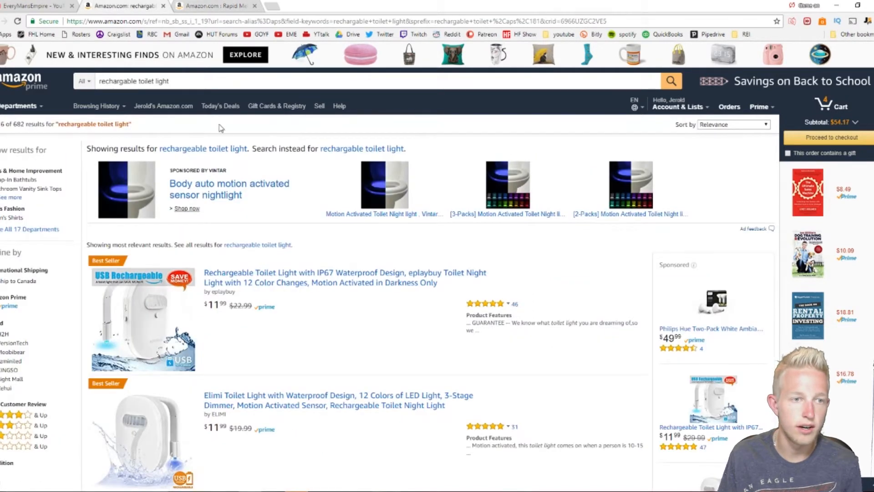
Search Amazon for 'electric waxing kit' and scroll through the results.
click(368, 81)
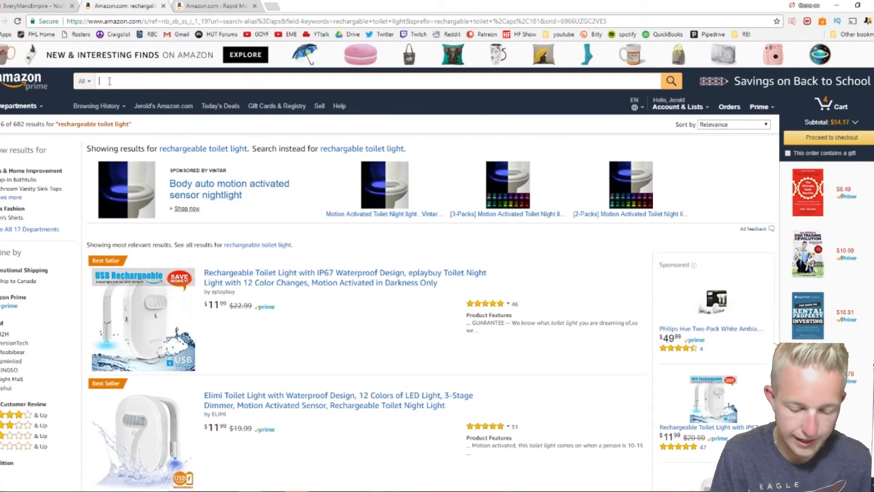
text(electric waxing kit)
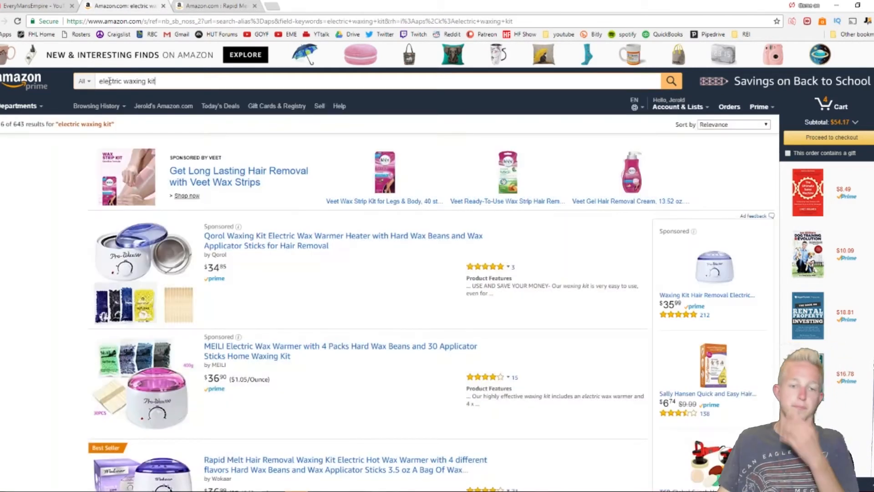
scroll(down, 3)
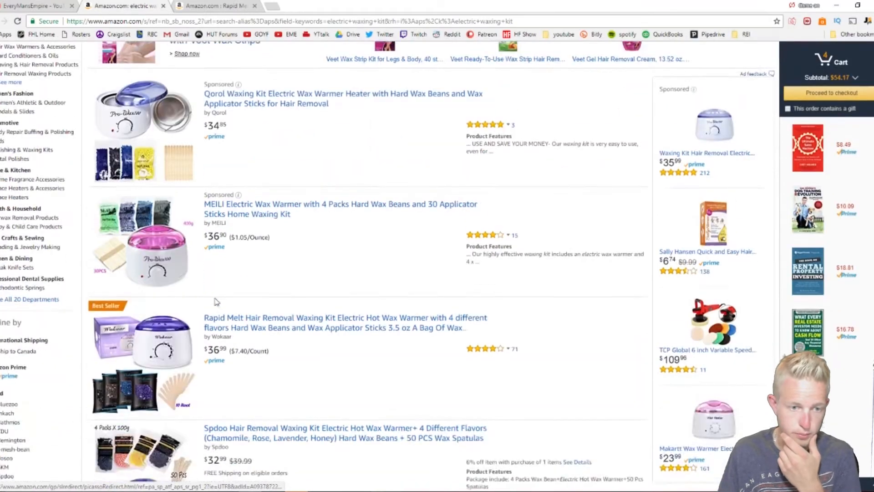
scroll(up, 3)
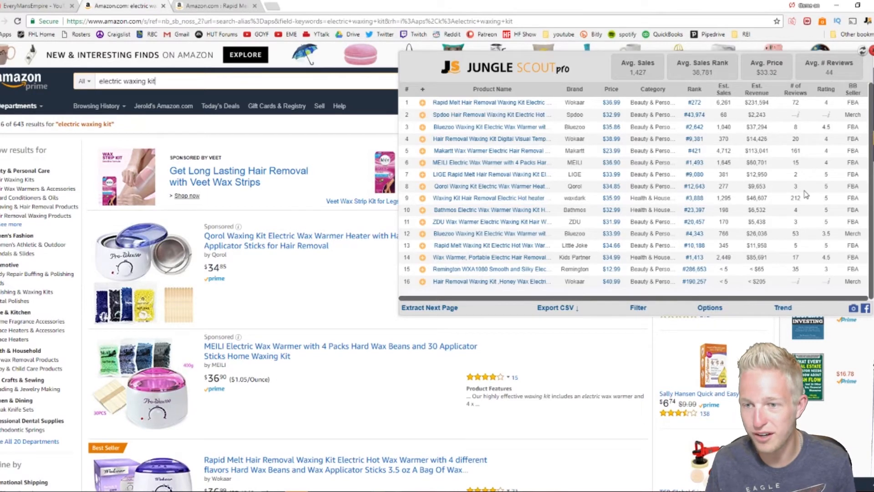
mouse_move(823, 202)
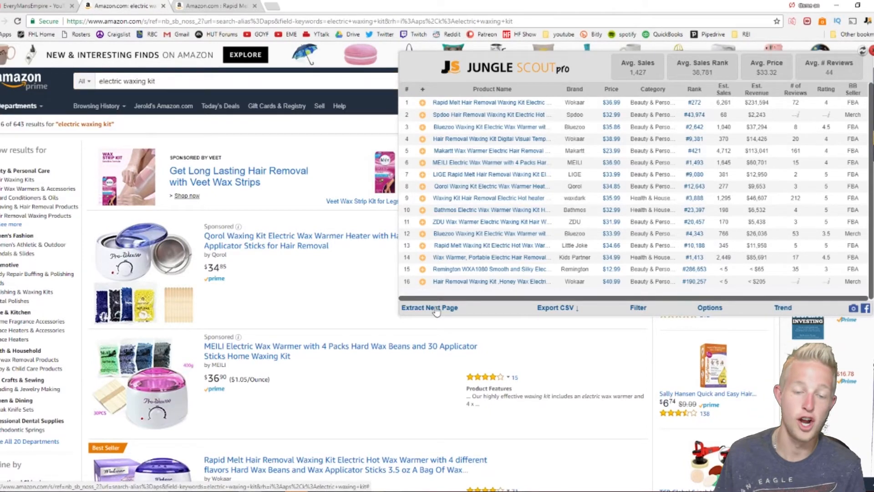
Extract the second results page, expanding the table to 30 kits averaging 1,048 sales.
click(430, 307)
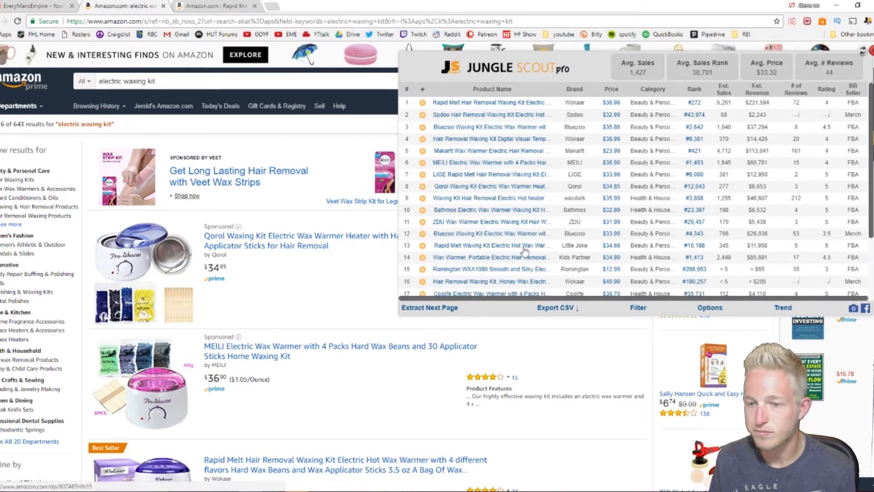
scroll(down, 3)
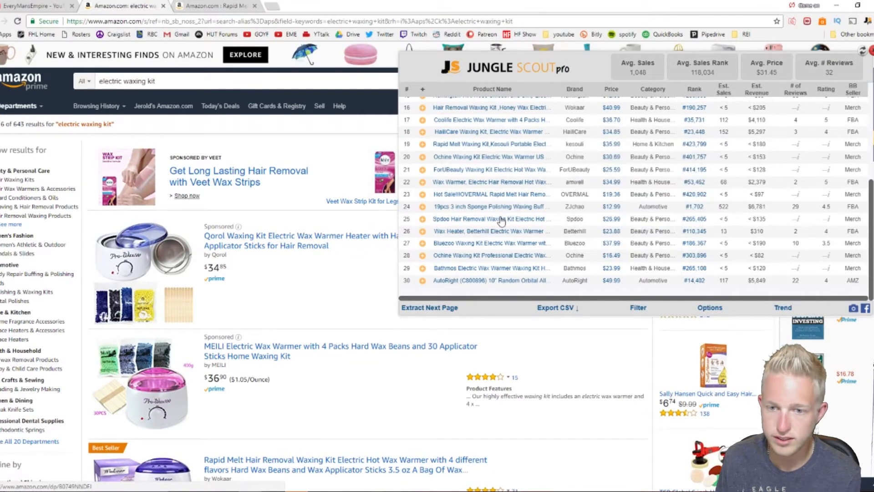
mouse_move(740, 227)
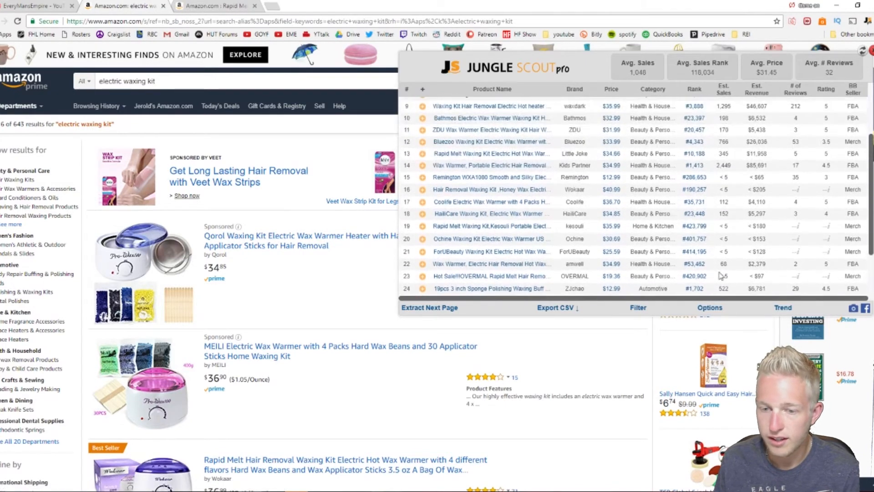
Filter kits to at most 50 reviews and $7,000+ revenue, then open the Qorol kit.
click(638, 308)
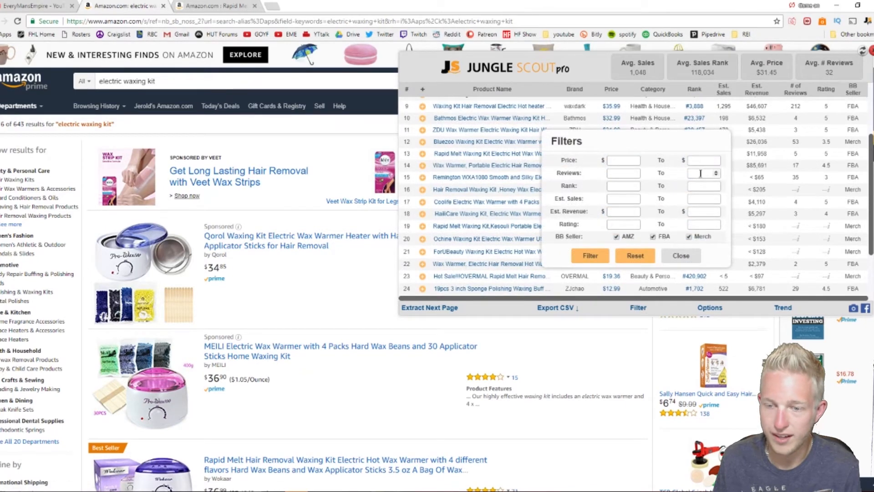
text(50)
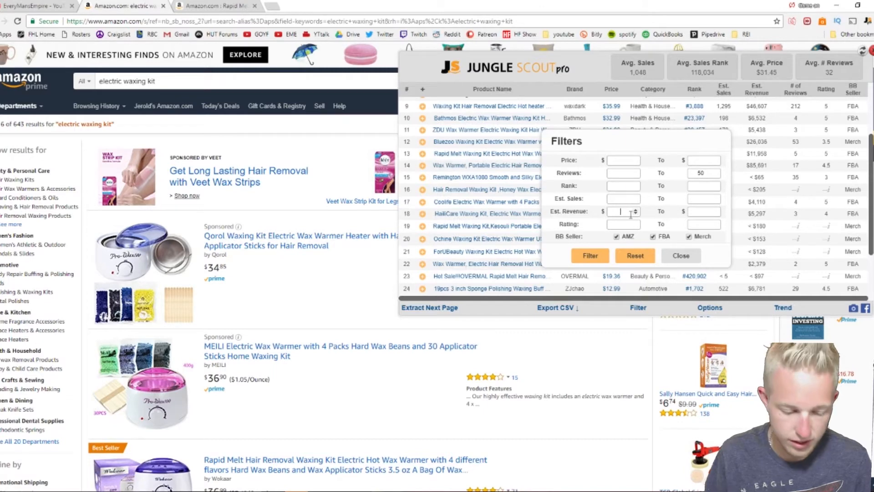
text(7000)
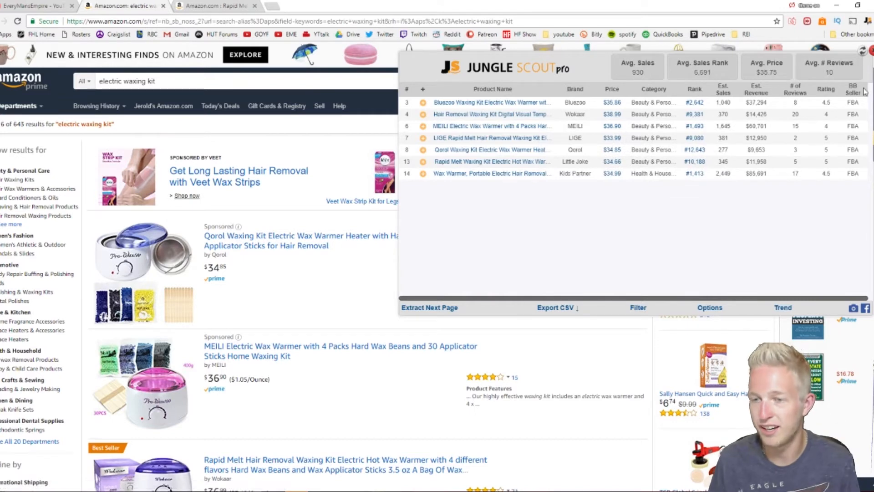
mouse_move(831, 146)
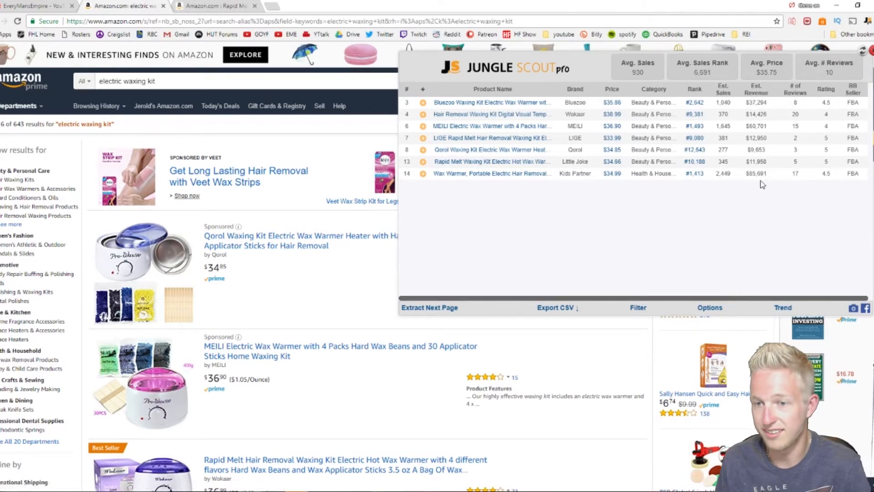
mouse_move(769, 188)
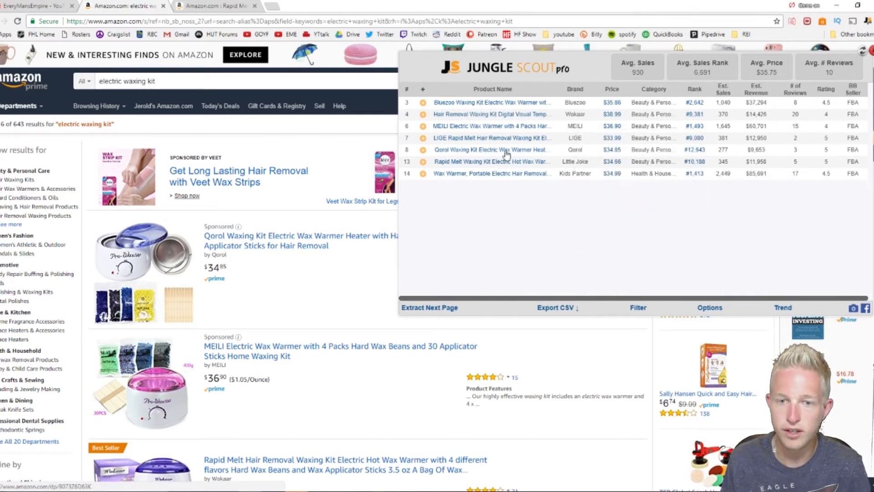
mouse_move(510, 162)
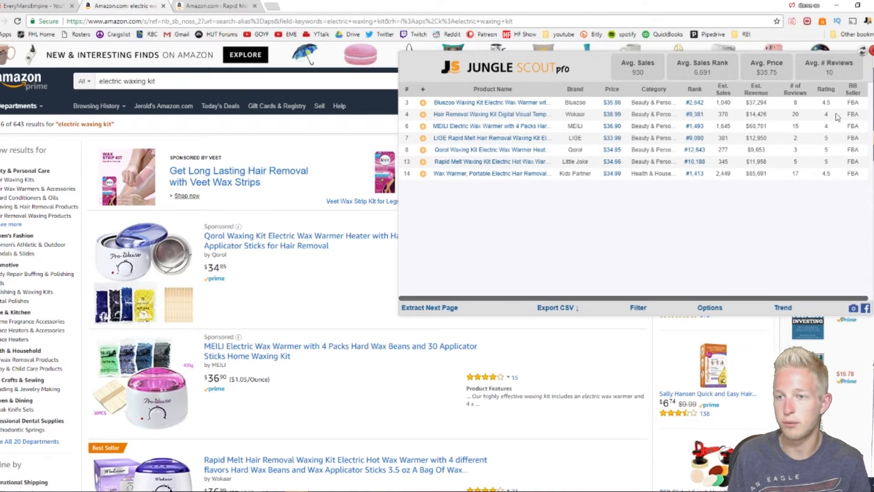
mouse_move(790, 176)
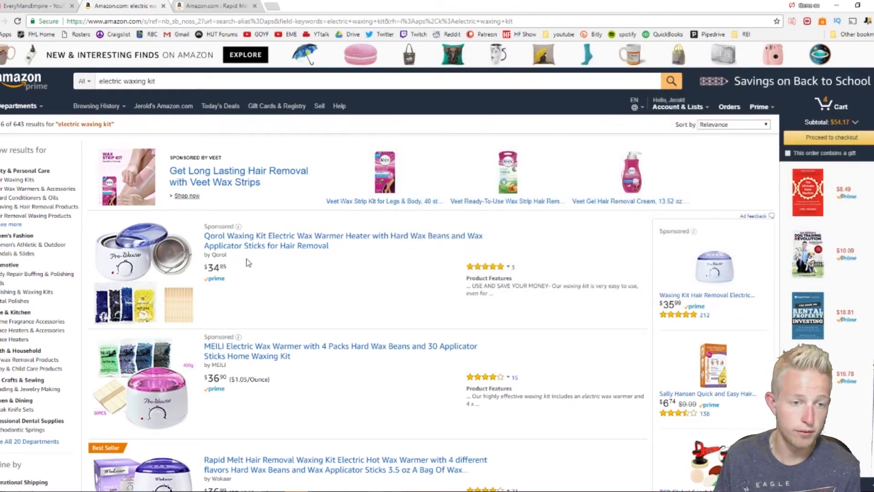
click(343, 241)
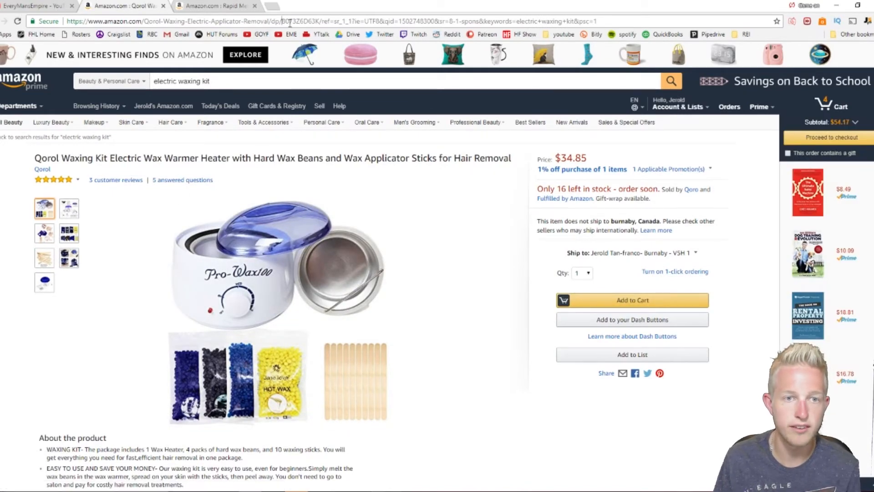
Copy the Qorol waxing kit's ASIN from the address bar.
right_click(301, 22)
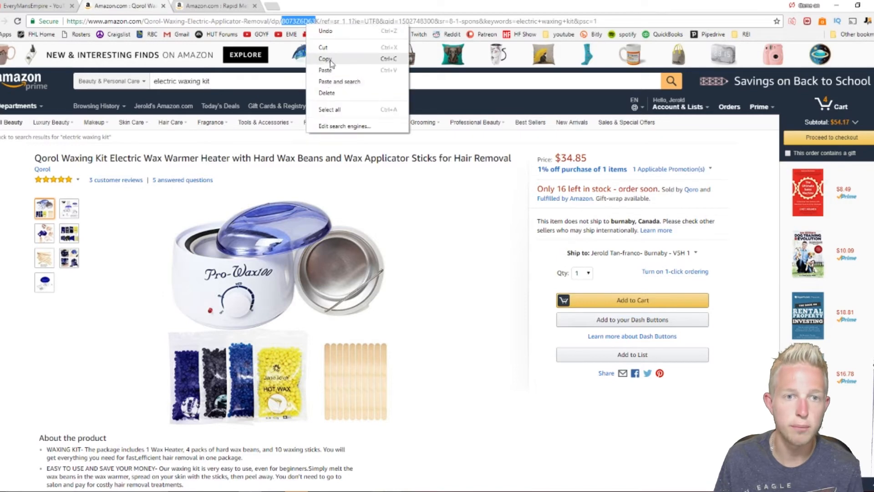
click(301, 6)
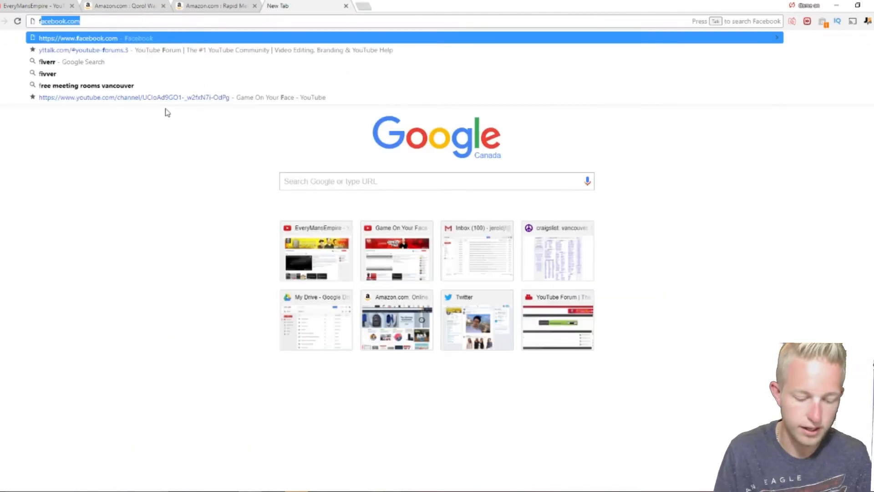
Look up ASIN B073Z6D63 in Amazon's FBA Revenue Calculator and dismiss the no-match message.
text(fba)
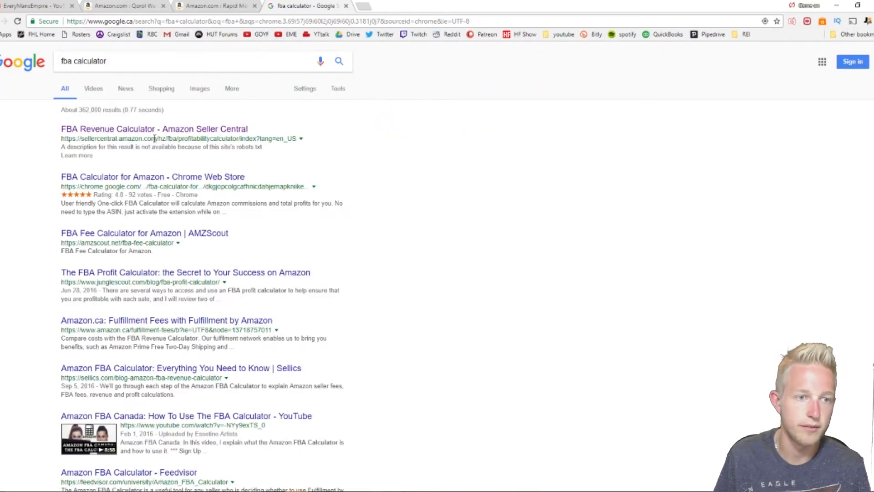
click(154, 129)
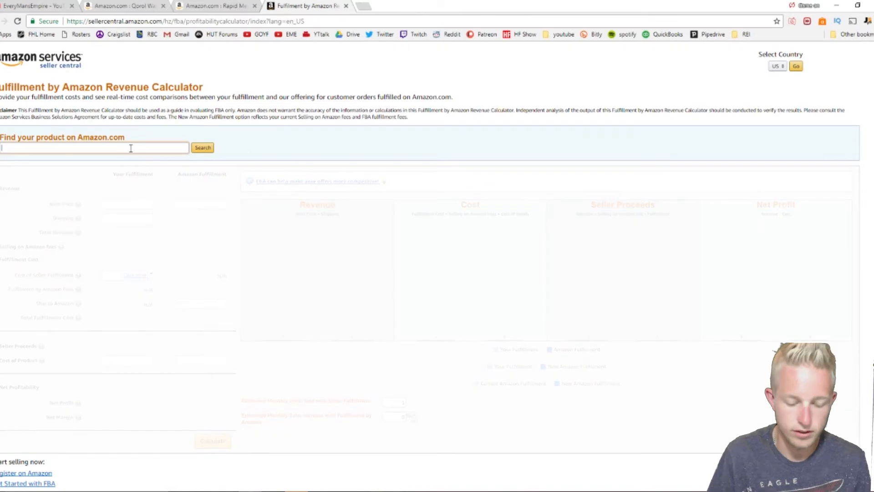
text(B073Z6D63)
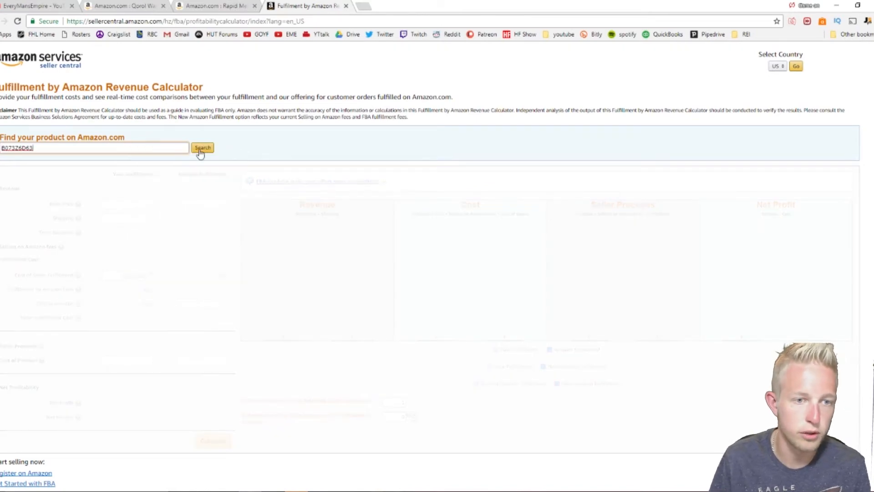
click(202, 147)
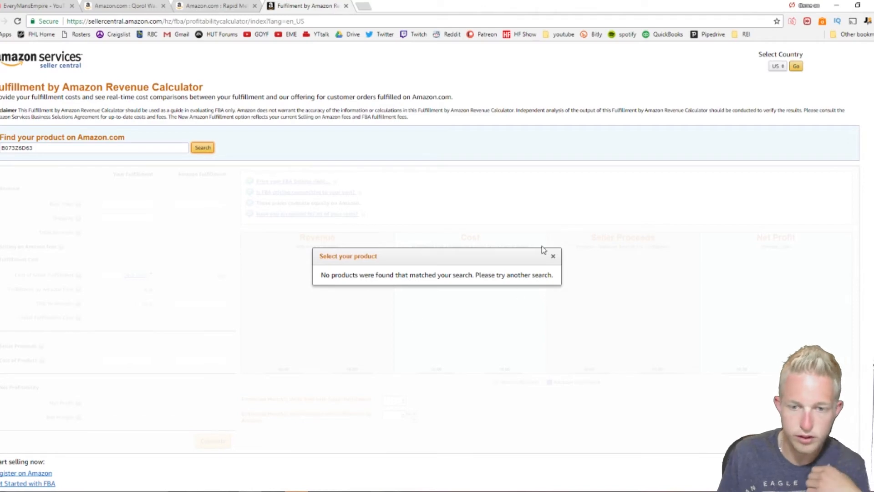
click(214, 5)
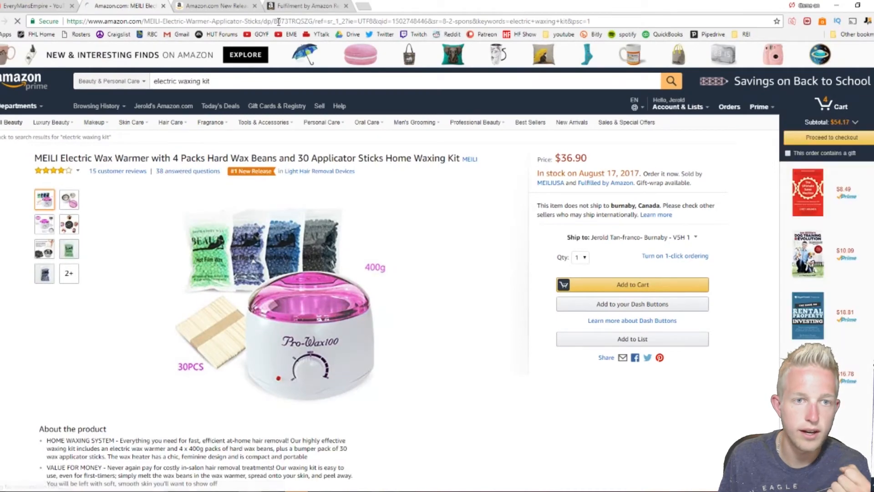
Look up the MEILI kit's ASIN B073TRQSZG in the FBA Revenue Calculator.
right_click(290, 21)
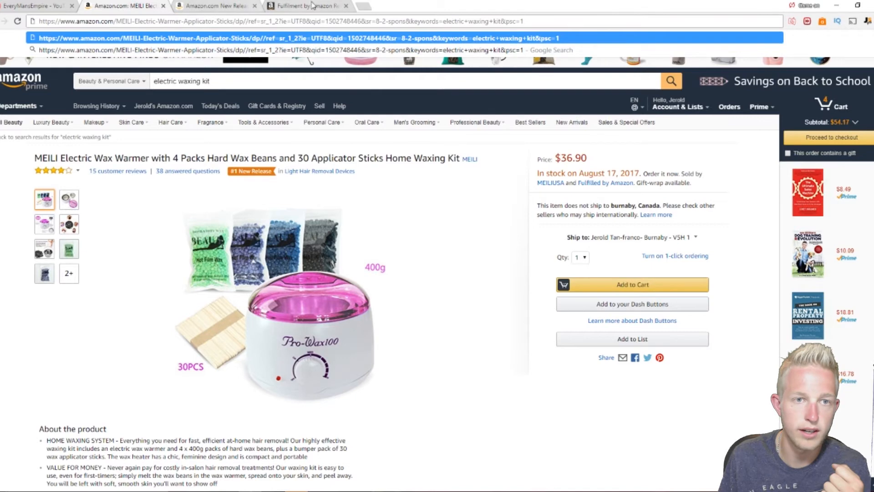
click(307, 5)
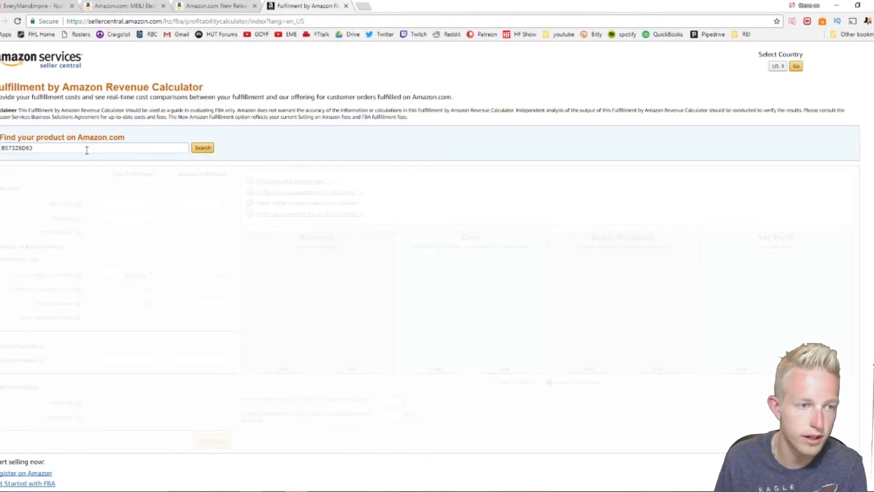
text(B073TRQSZG)
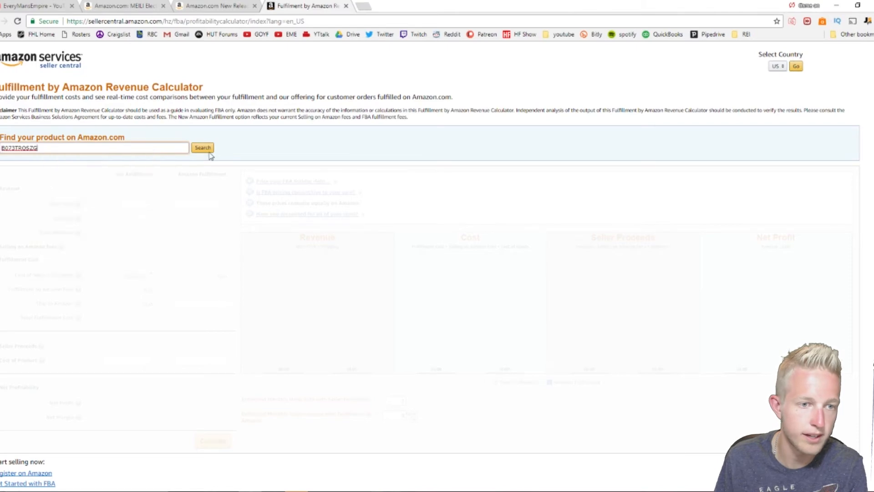
click(202, 147)
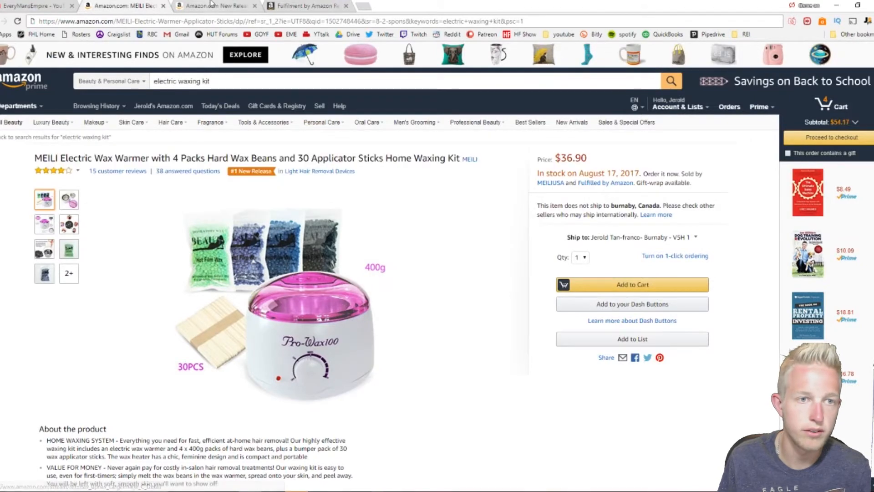
Review the MEILI results ($35.99 price, $25.87 net profit) and start heading to Alibaba.
click(305, 5)
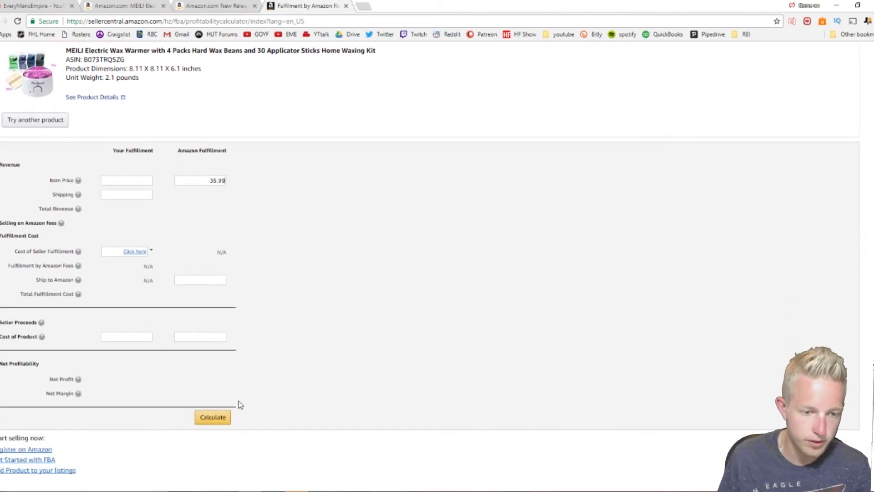
click(212, 416)
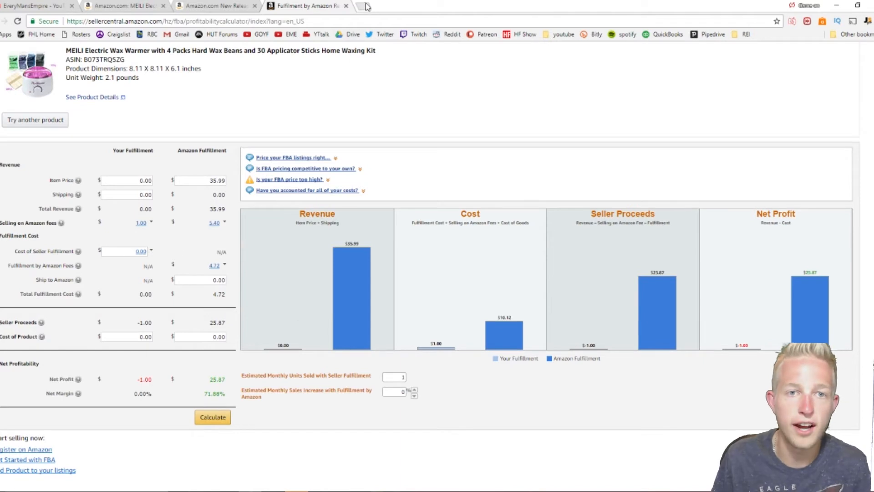
text(ali9)
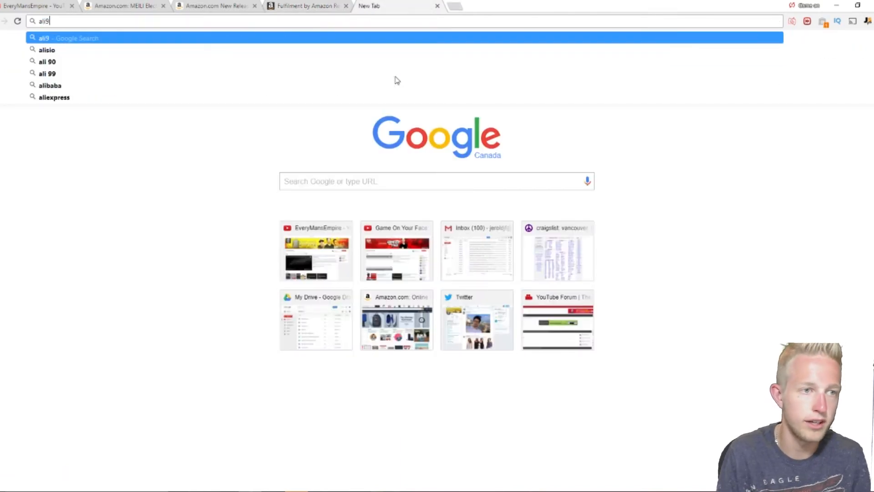
Search Alibaba for 'electric waxing kit' and scroll the wax warmer results.
key(Backspace)
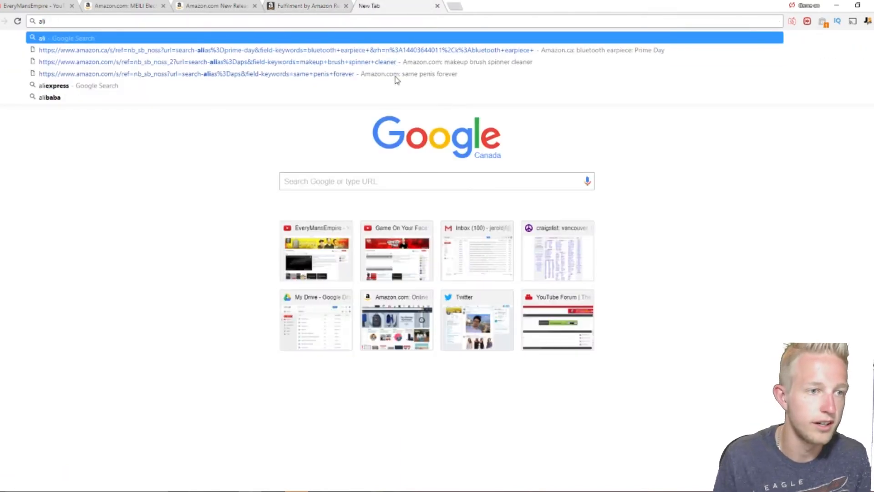
click(50, 96)
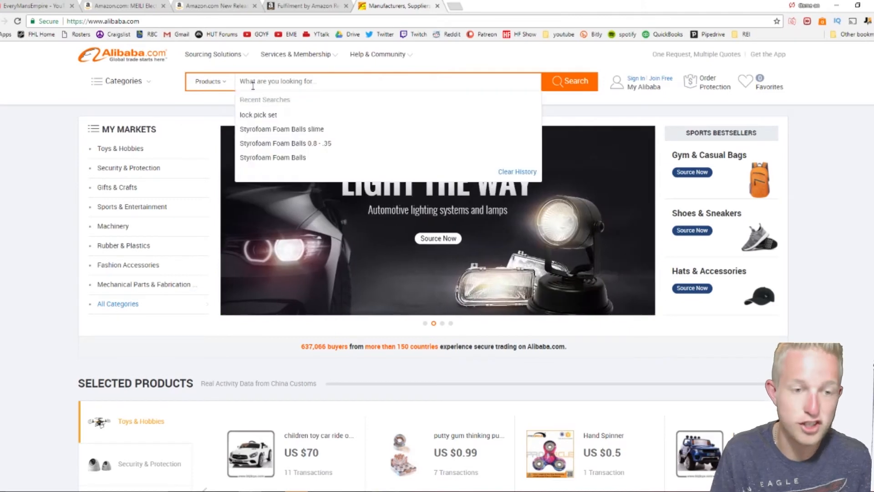
text(electric waxing kit)
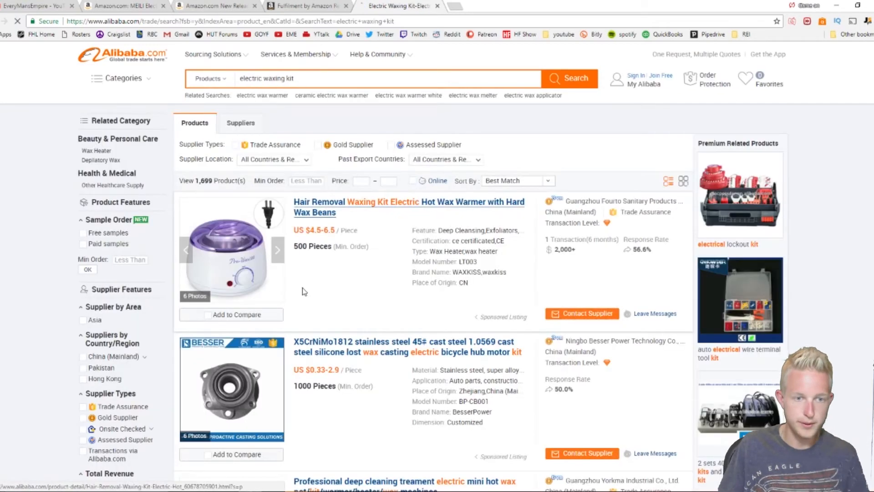
scroll(down, 3)
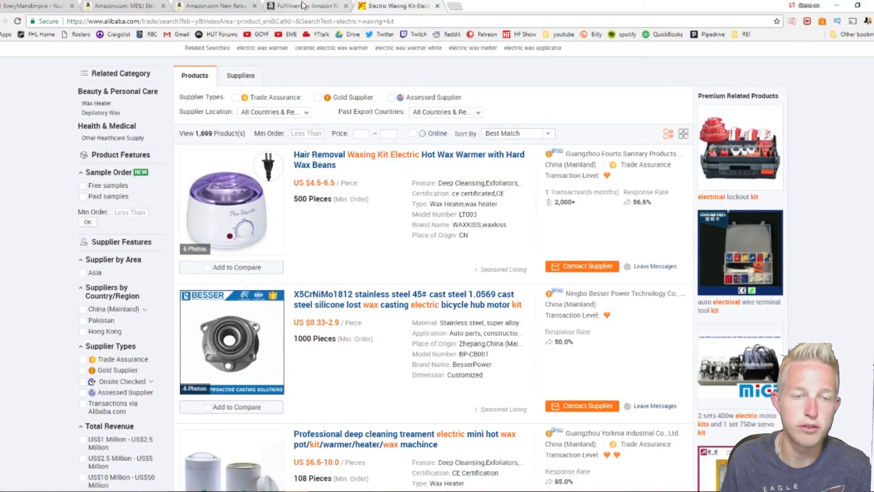
click(305, 6)
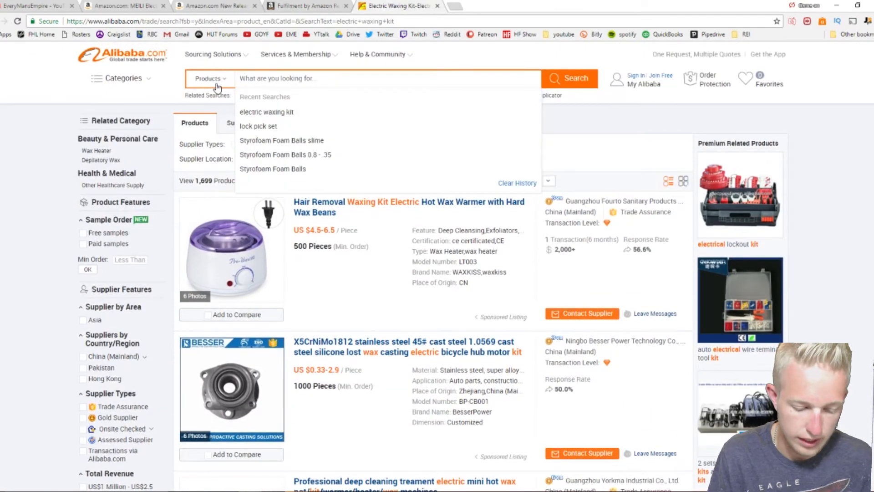
Search Alibaba for 'waxing beads 100g', checking the kit's bead weight on Amazon.
text(waxing)
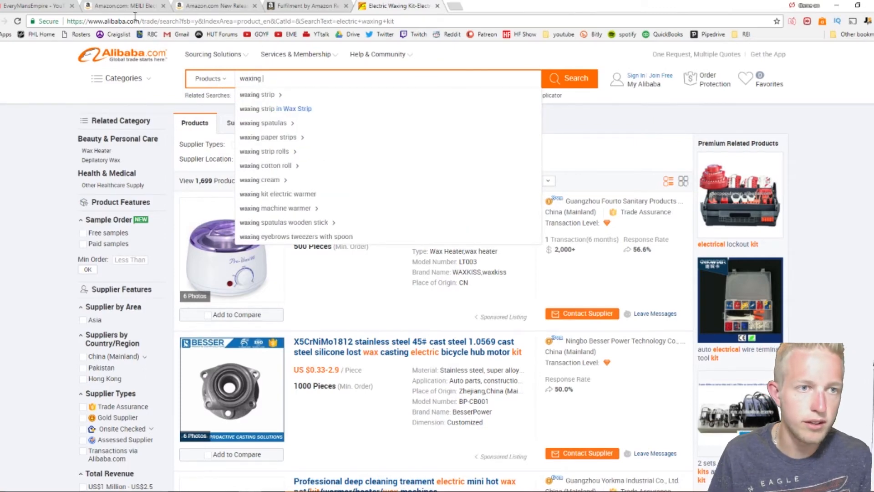
click(123, 6)
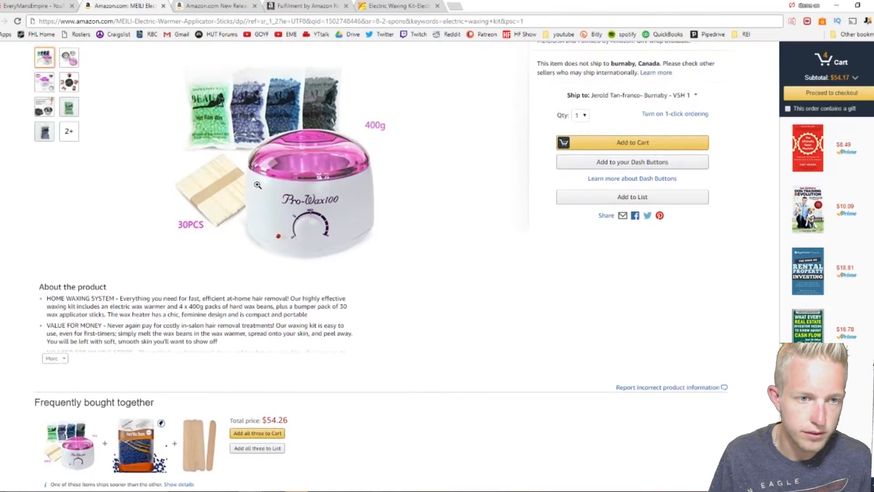
mouse_move(283, 114)
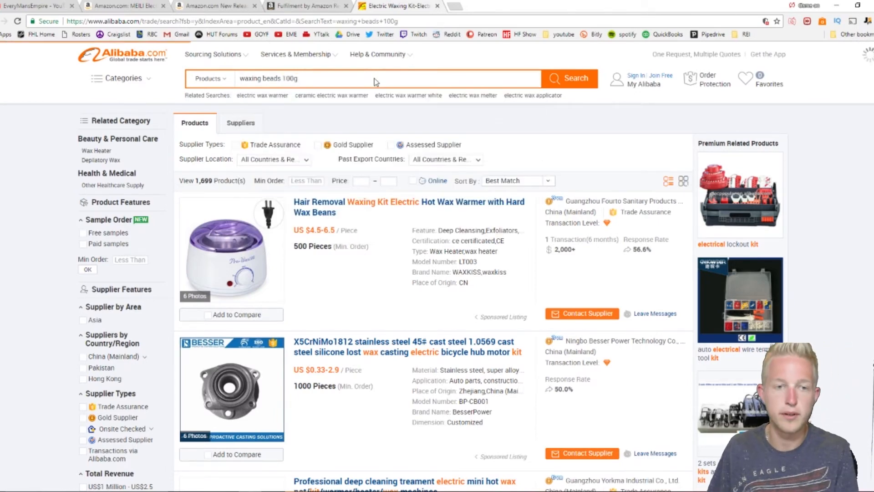
scroll(down, 3)
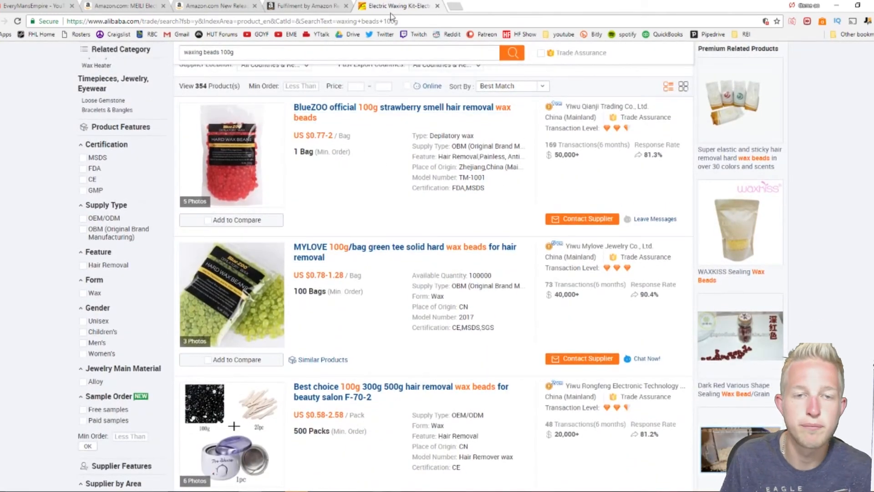
mouse_move(396, 5)
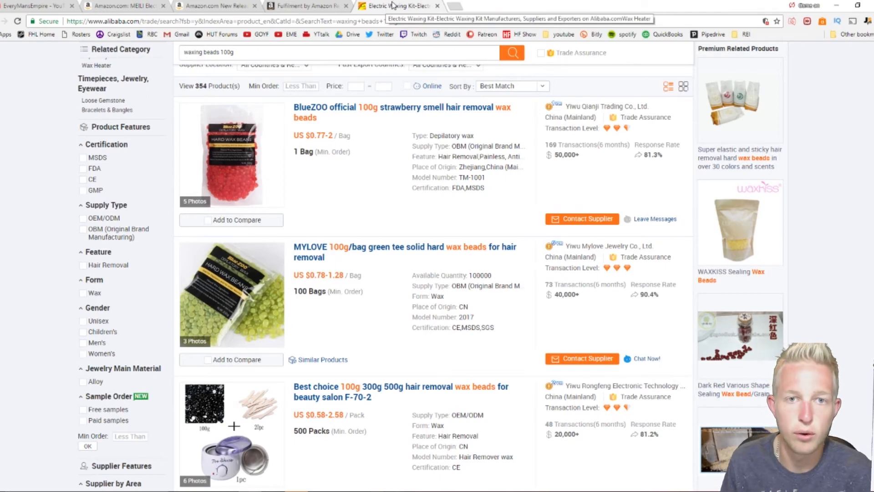
click(305, 5)
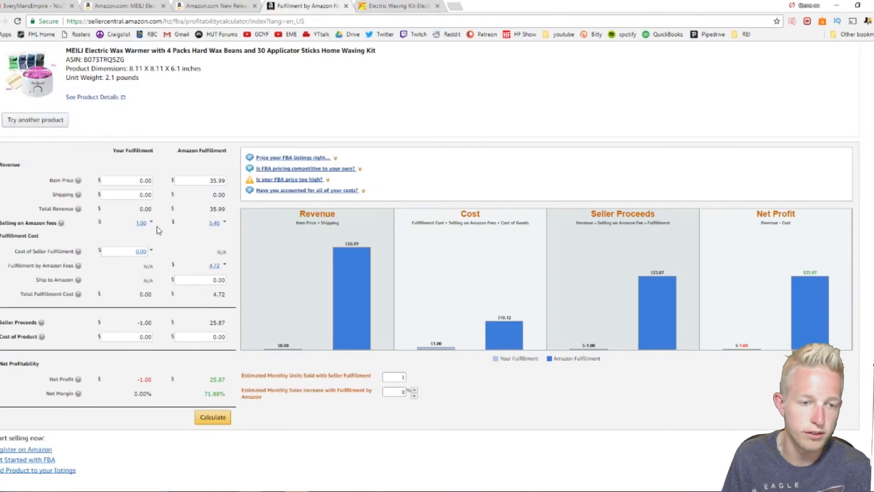
mouse_move(183, 328)
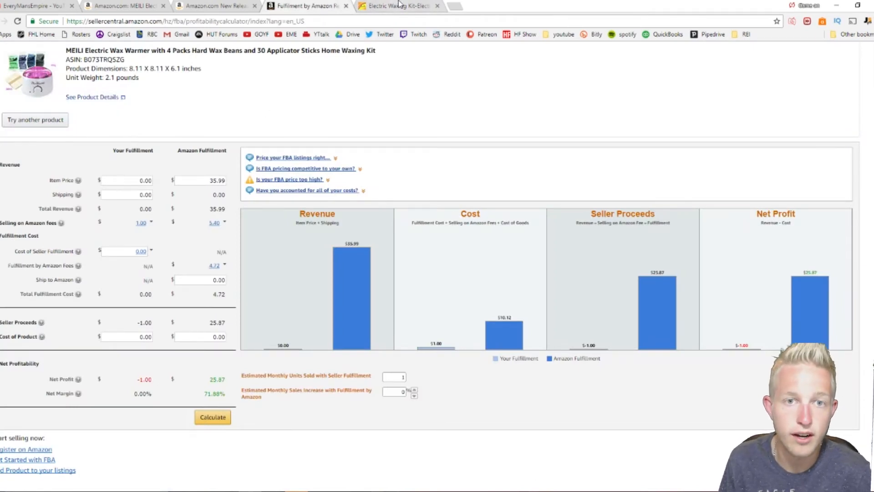
click(399, 5)
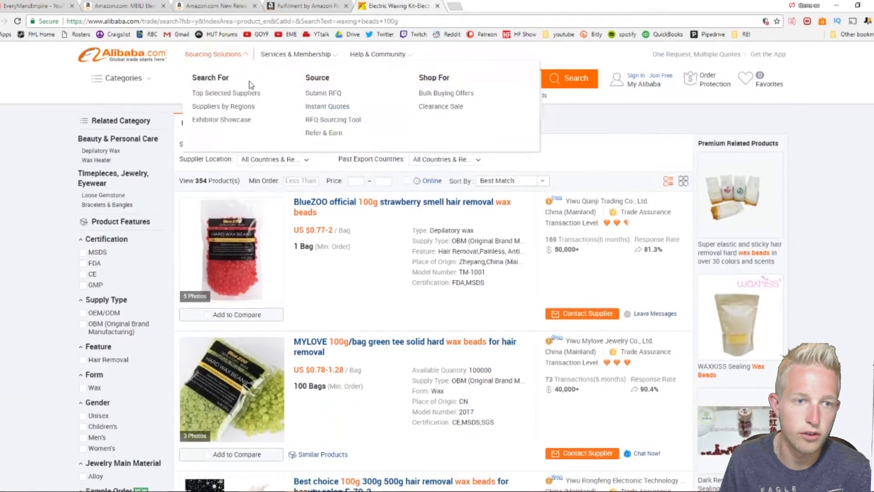
Search Alibaba for 'popsicle sticks 10' and browse sticks from US $0.0134 each.
click(384, 78)
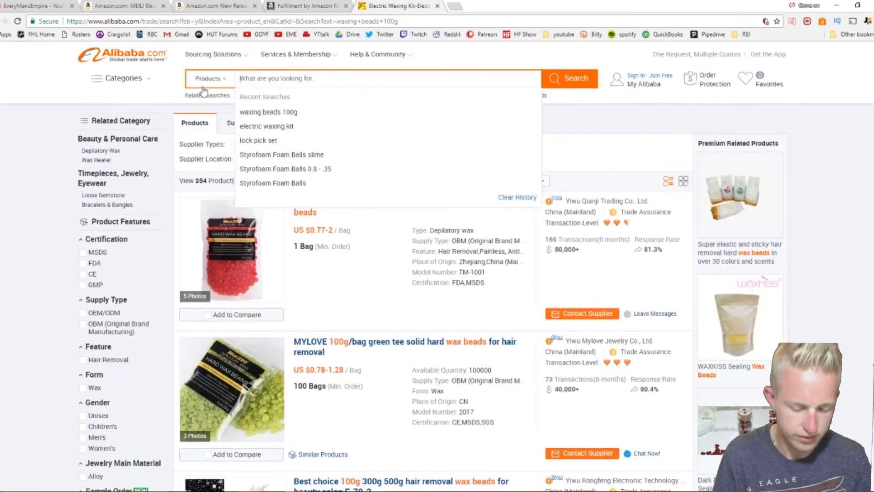
text(popsicle sticks)
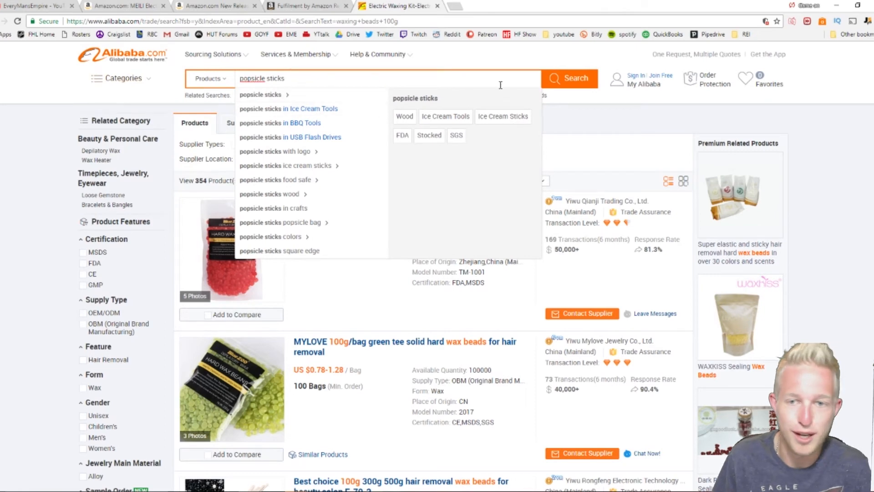
click(568, 78)
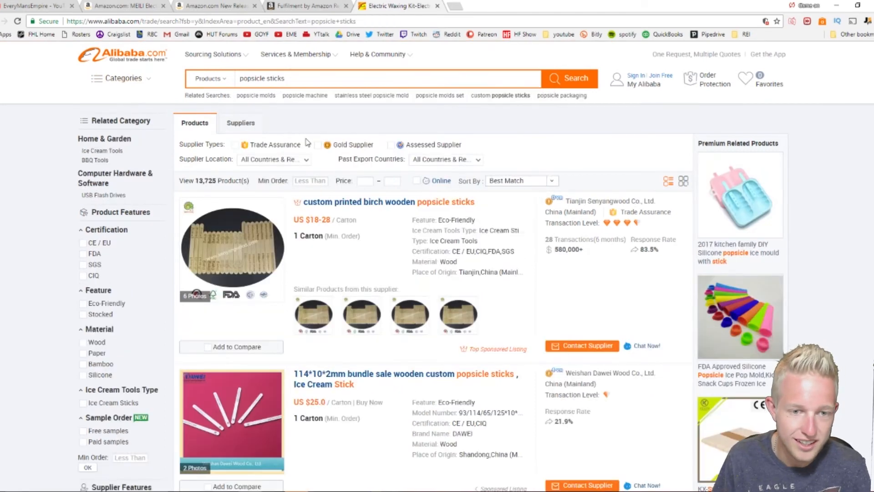
scroll(down, 3)
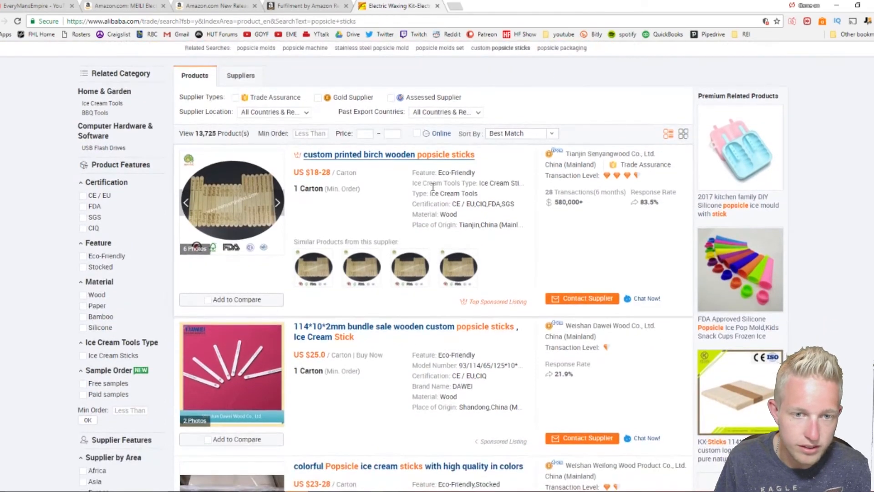
scroll(down, 3)
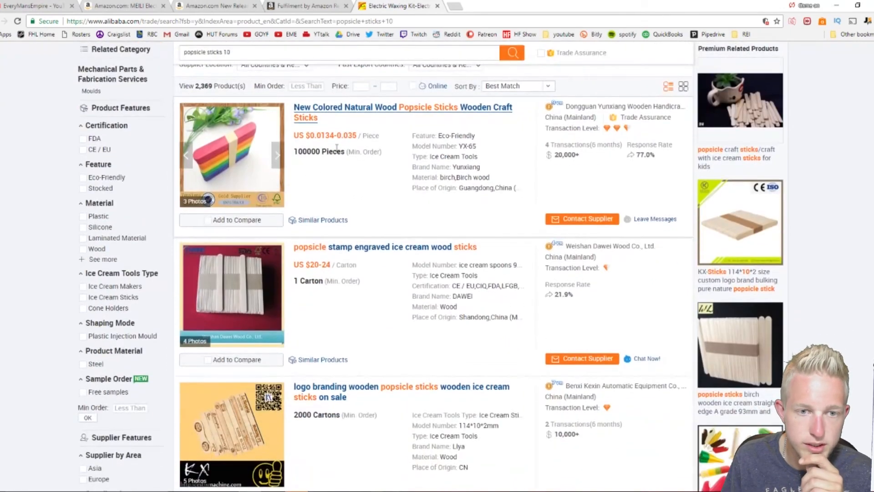
mouse_move(360, 170)
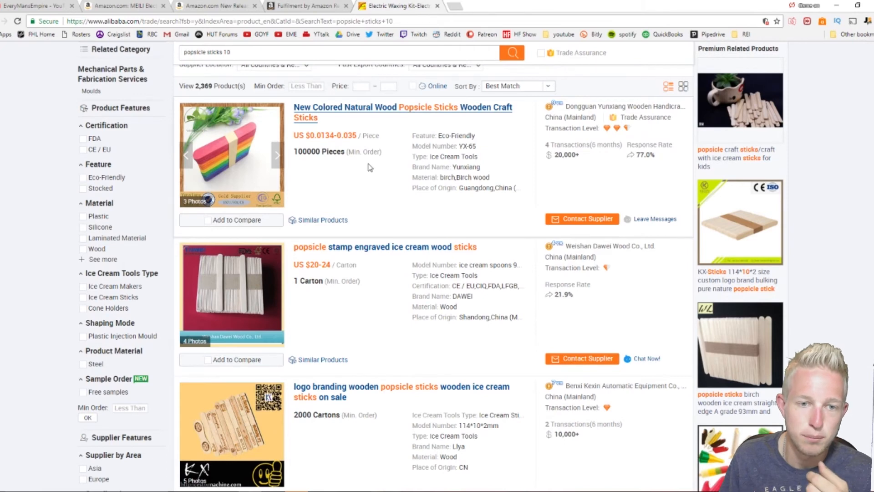
mouse_move(363, 167)
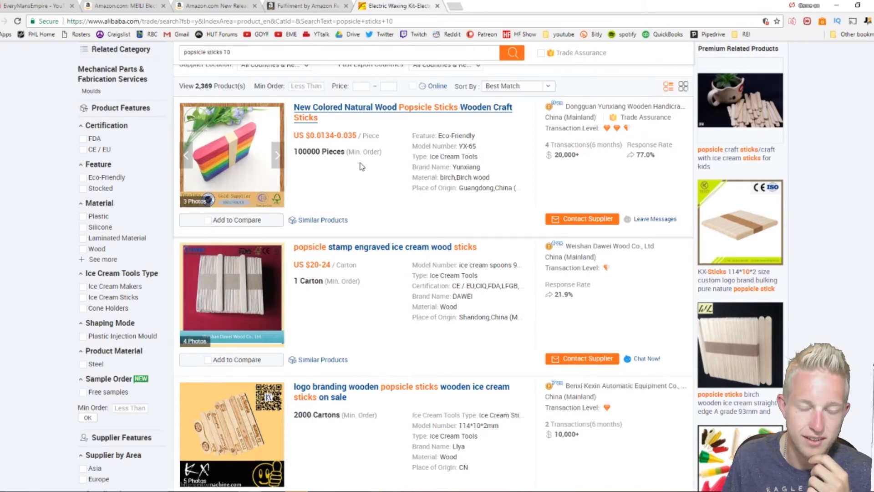
mouse_move(361, 167)
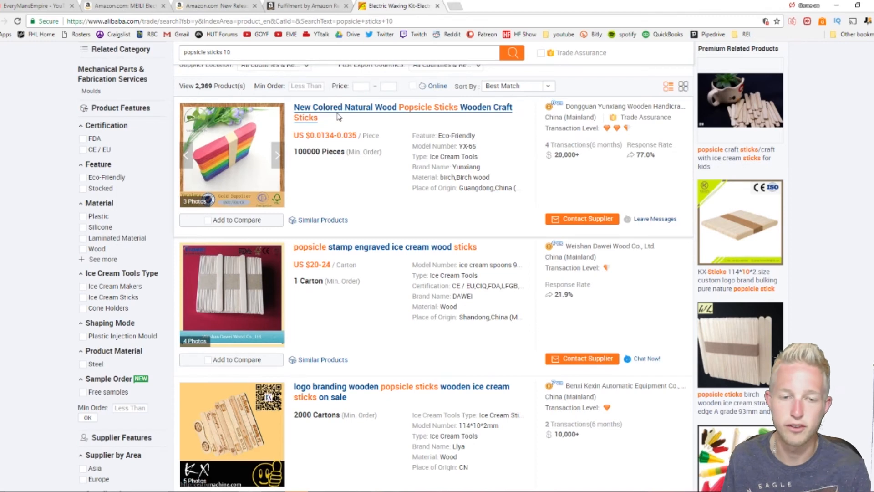
click(307, 5)
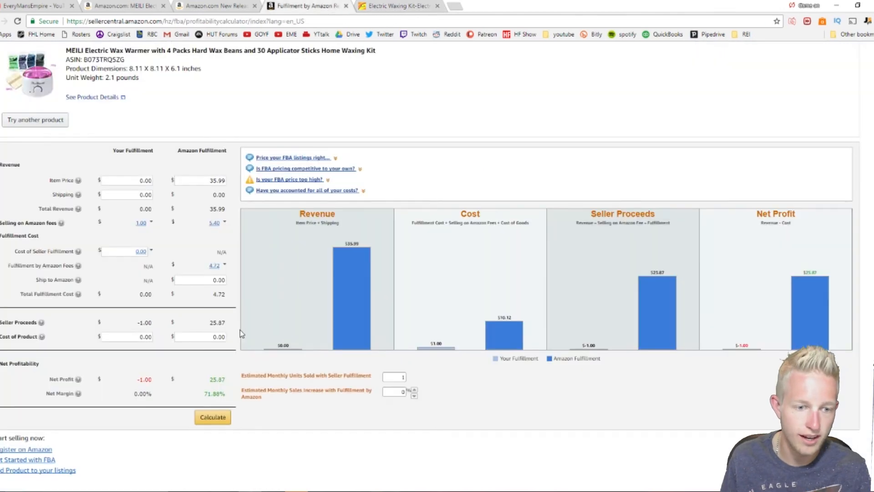
Recalculate with a $12 product cost, giving $13.87 net profit at 38.54% margin.
text(1)
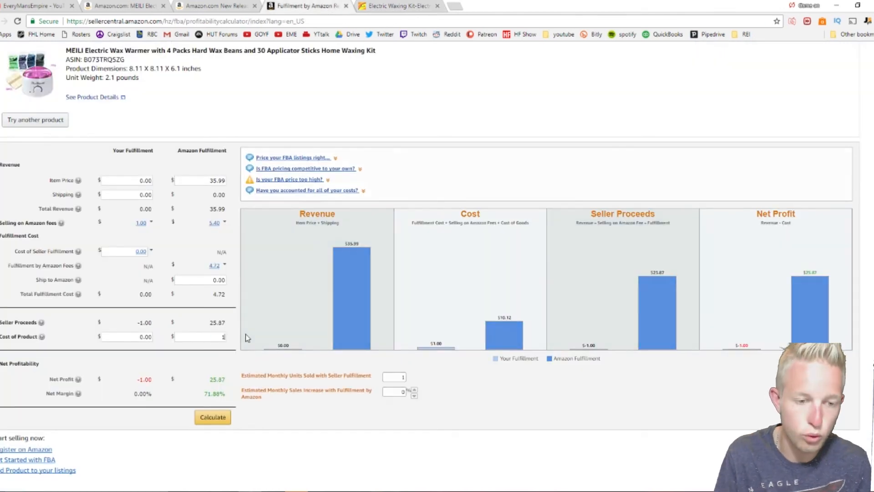
click(212, 417)
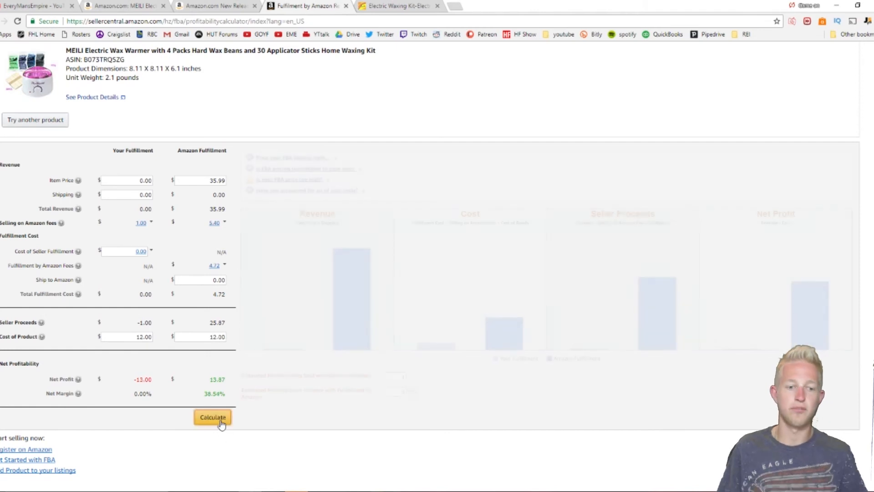
click(212, 417)
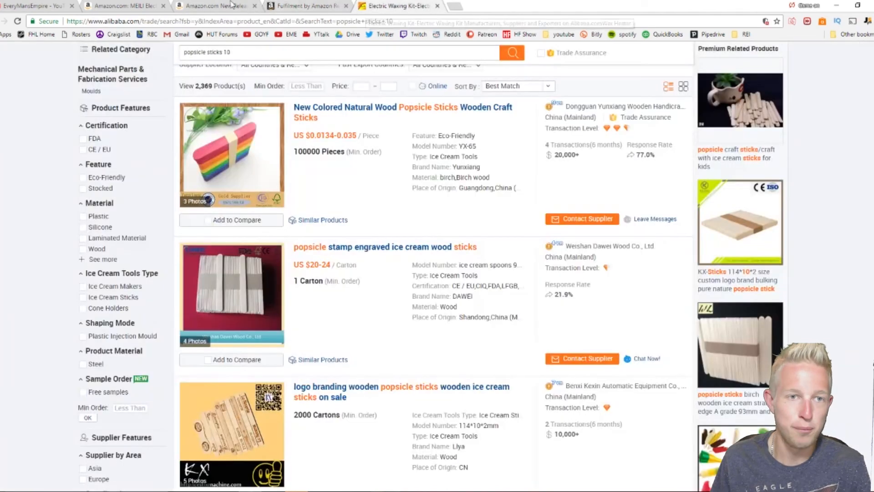
click(216, 5)
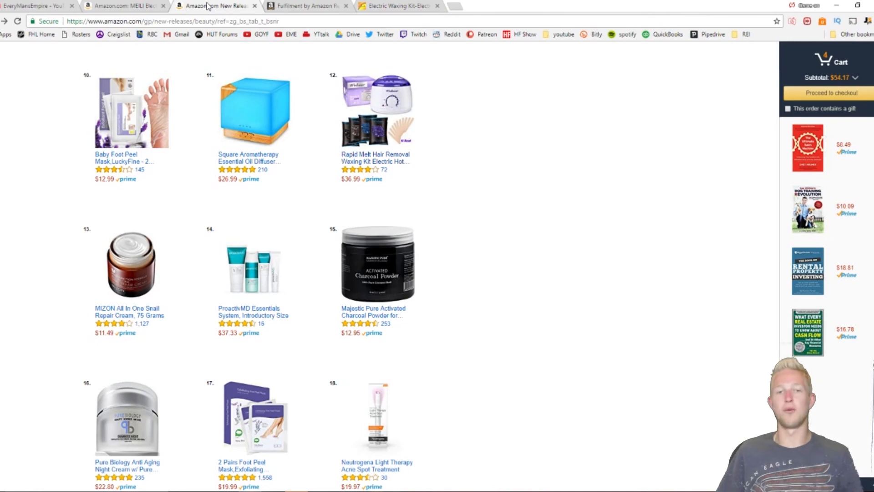